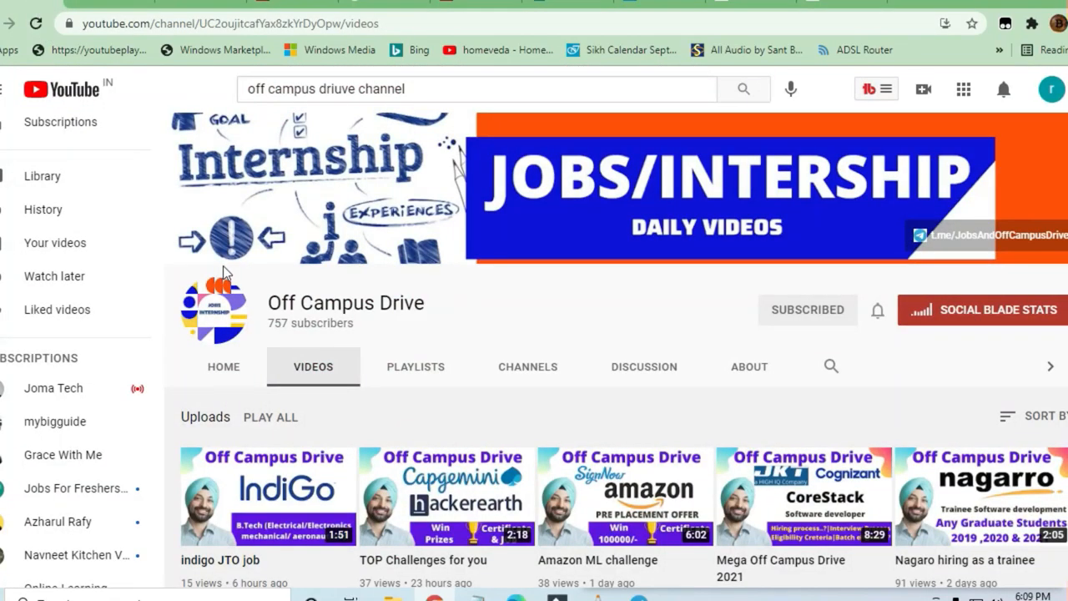
pyautogui.moveTo(376, 294)
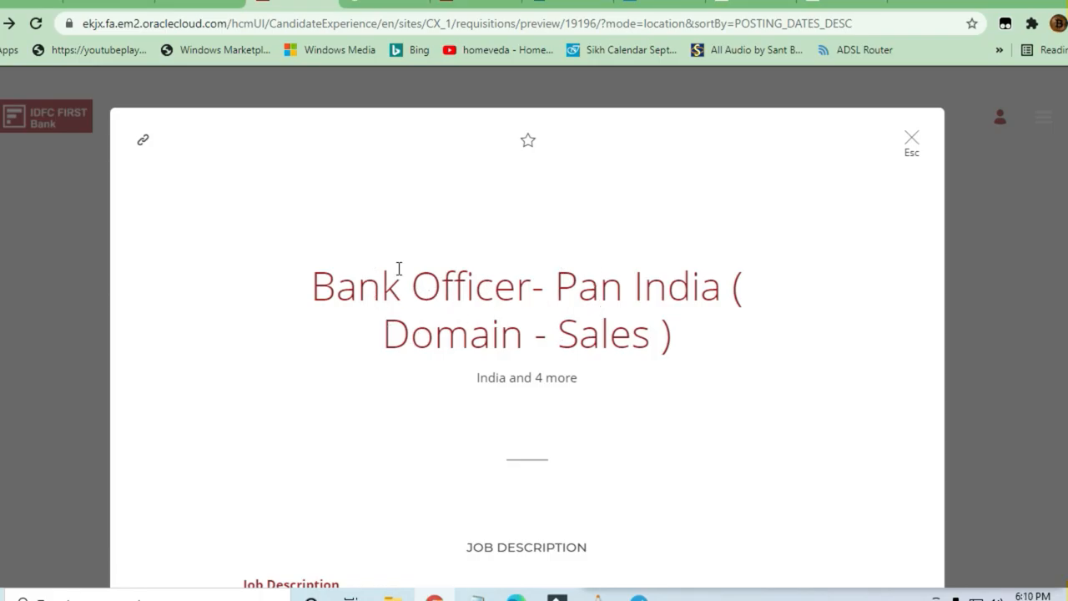
pyautogui.moveTo(476, 8)
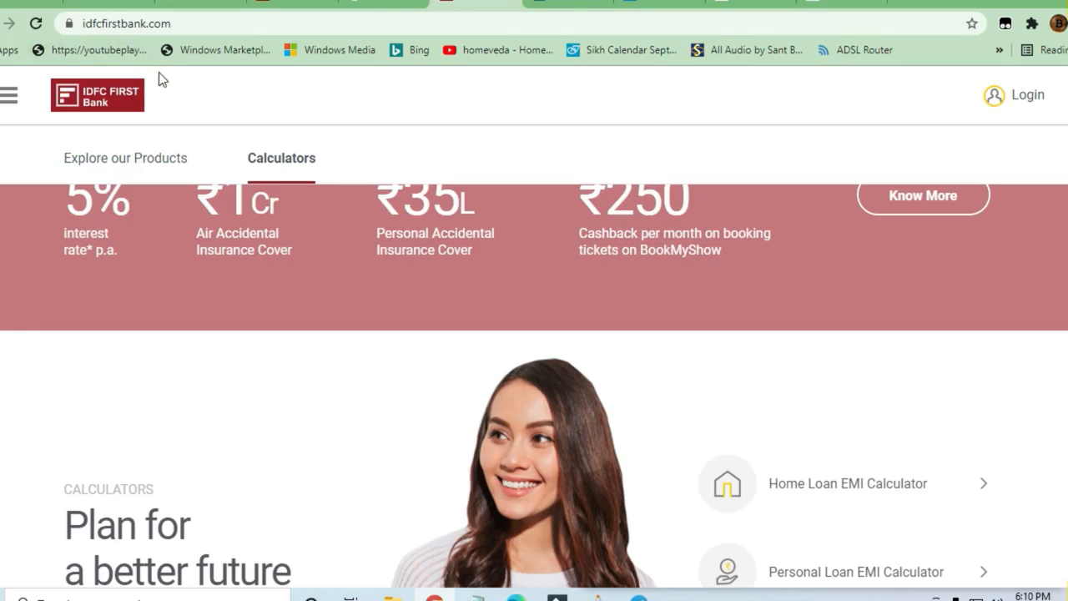
# Browse the 'Explore our Products' list from savings and loans down to the savings account benefits banner.
pyautogui.click(125, 157)
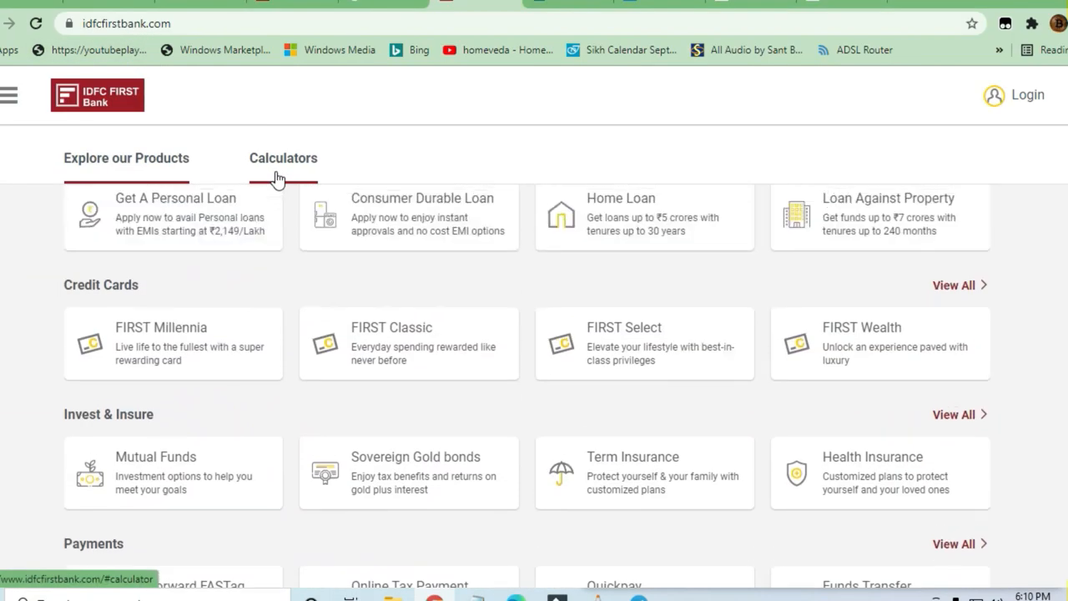
pyautogui.scroll(3)
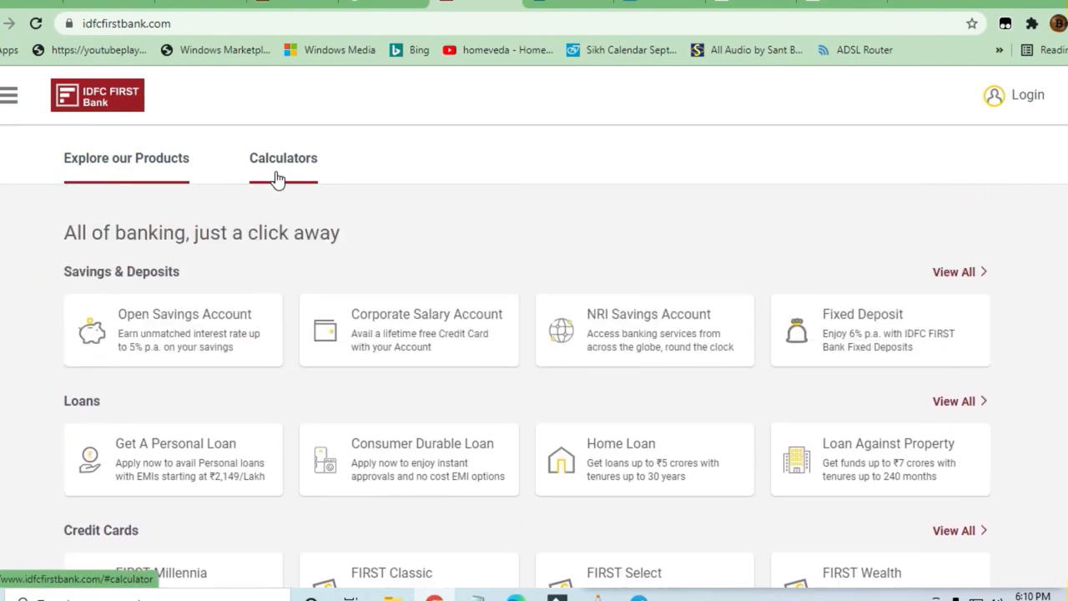
pyautogui.scroll(-3)
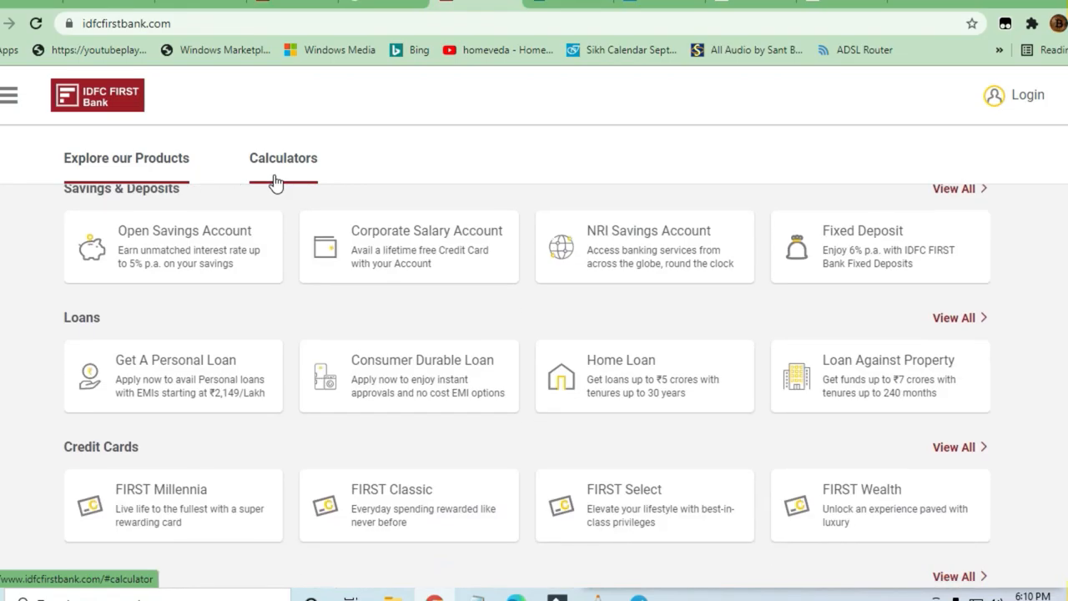
pyautogui.scroll(-3)
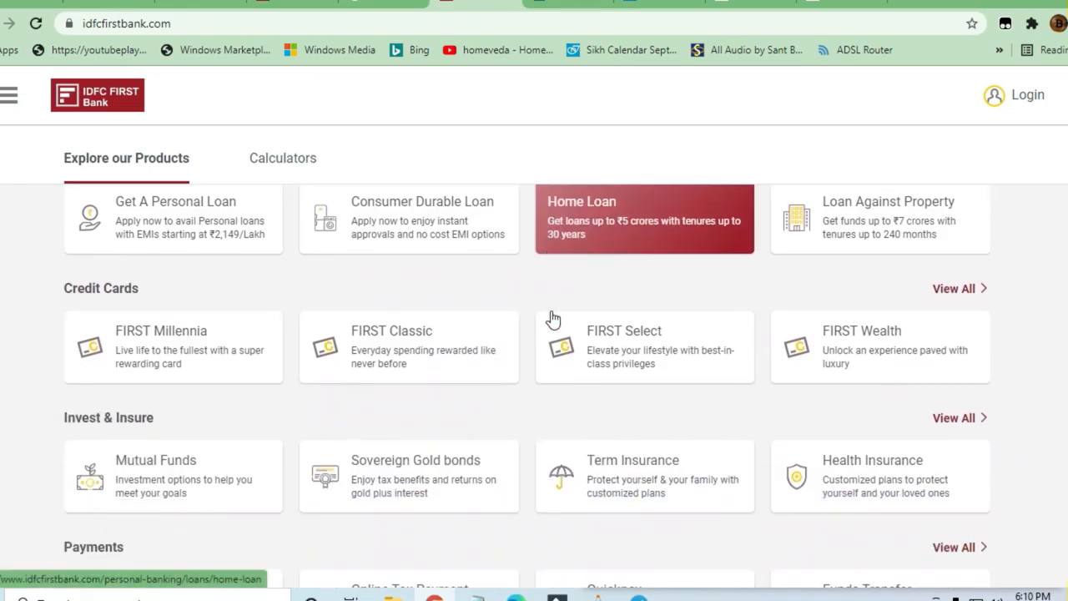
pyautogui.scroll(-3)
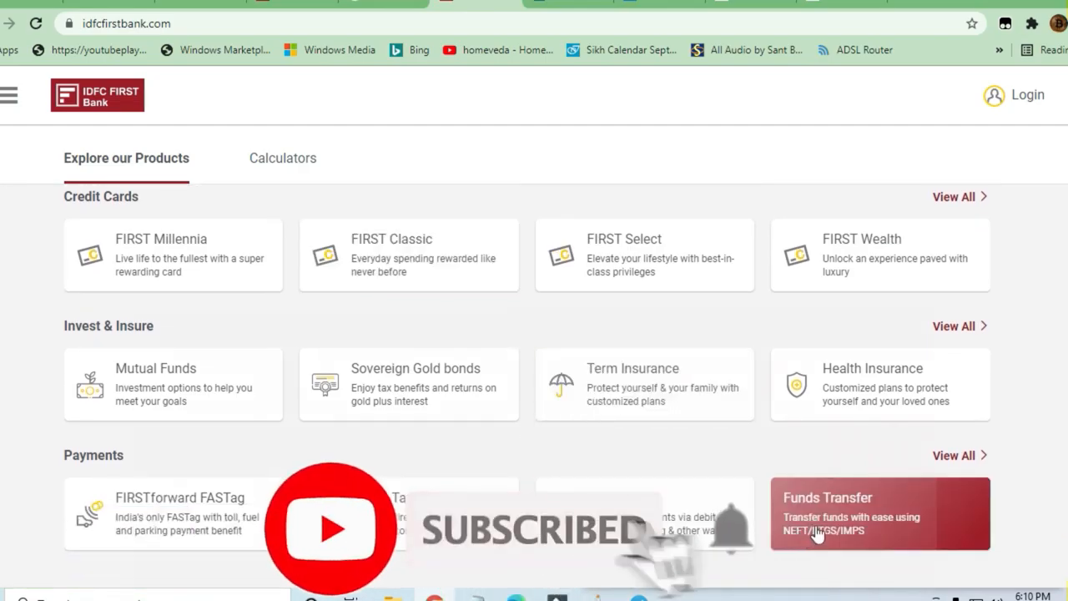
pyautogui.scroll(-3)
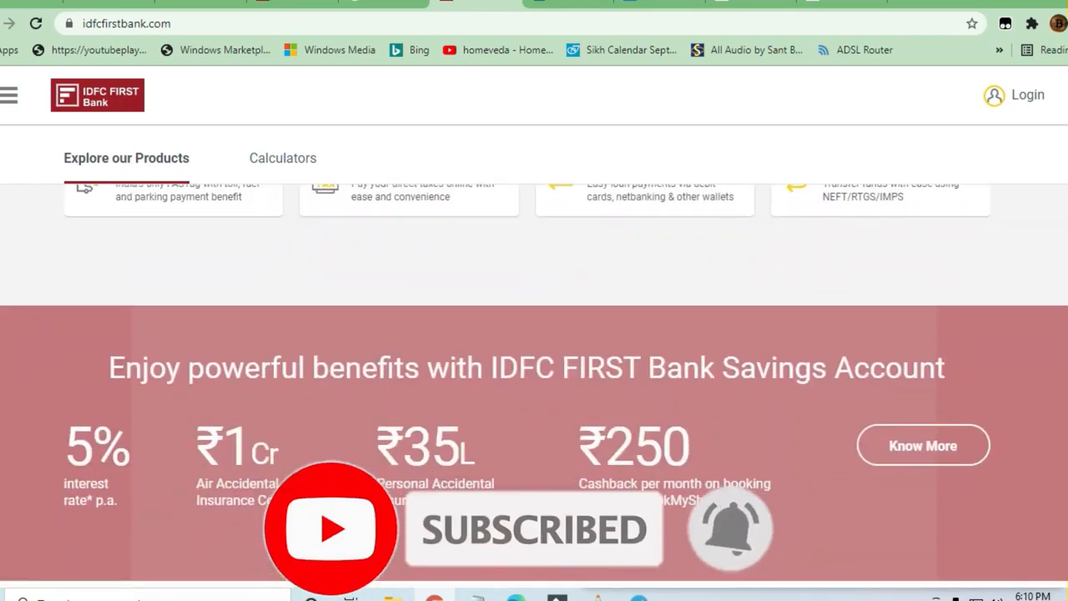
pyautogui.moveTo(409, 312)
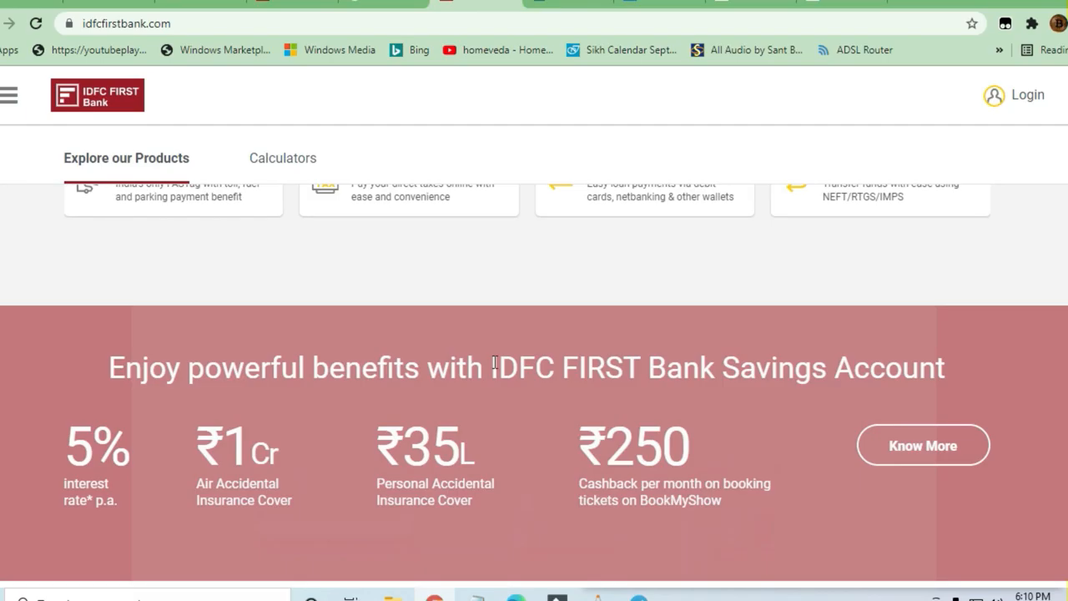
pyautogui.moveTo(399, 324)
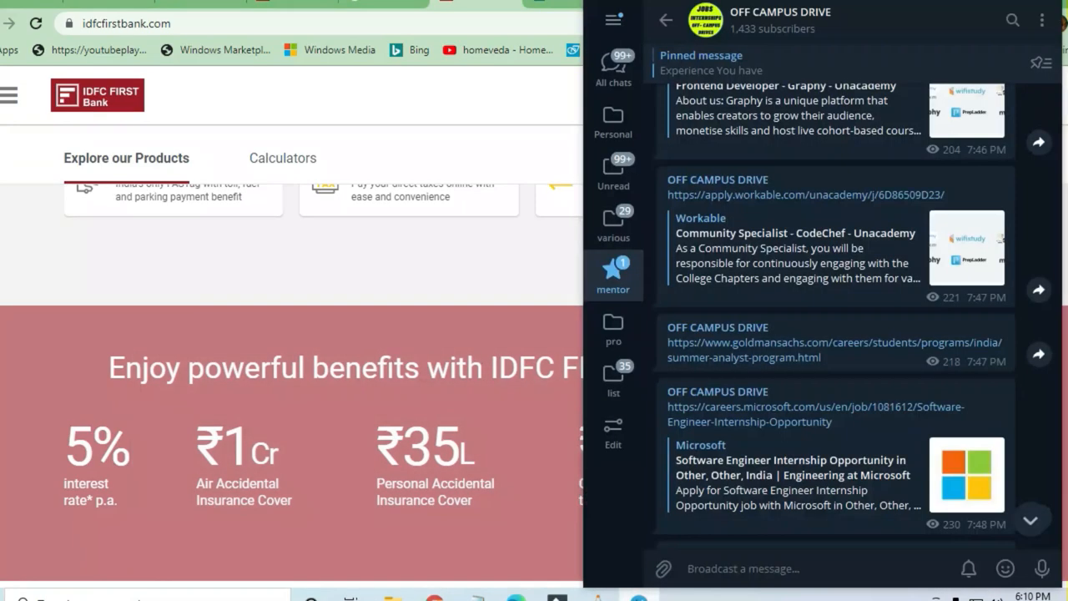
pyautogui.moveTo(834, 230)
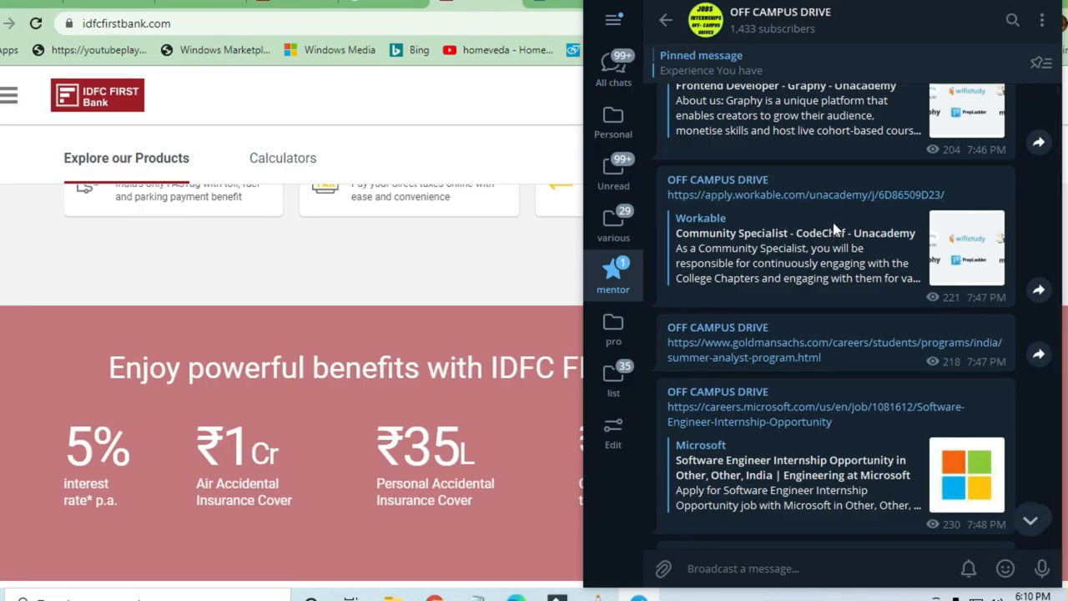
# Scroll the OFF CAMPUS DRIVE channel's job-link posts down to the July 9 listings.
pyautogui.scroll(-3)
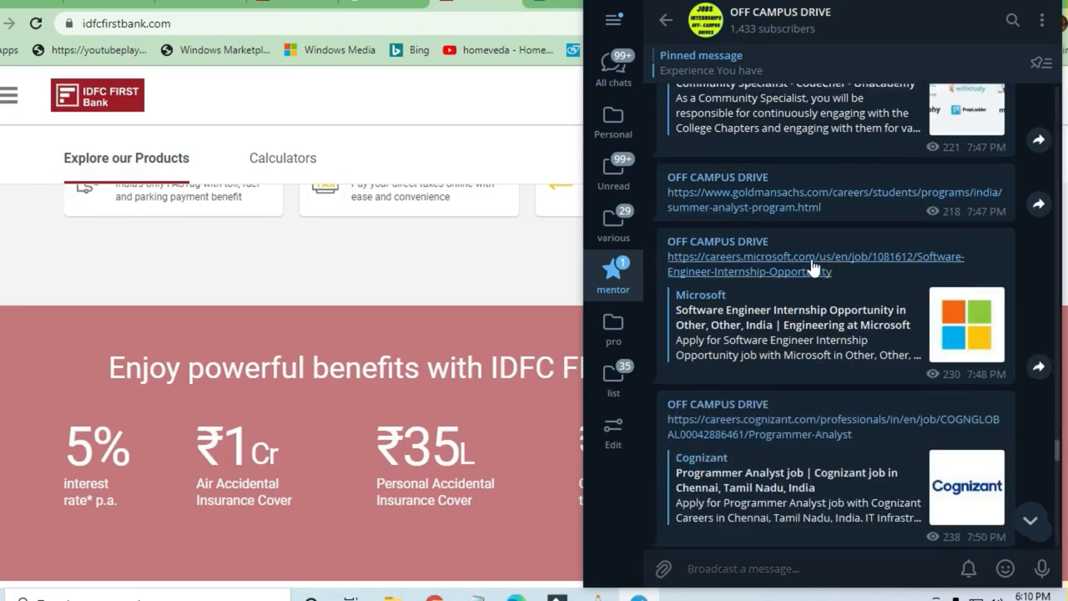
pyautogui.scroll(-3)
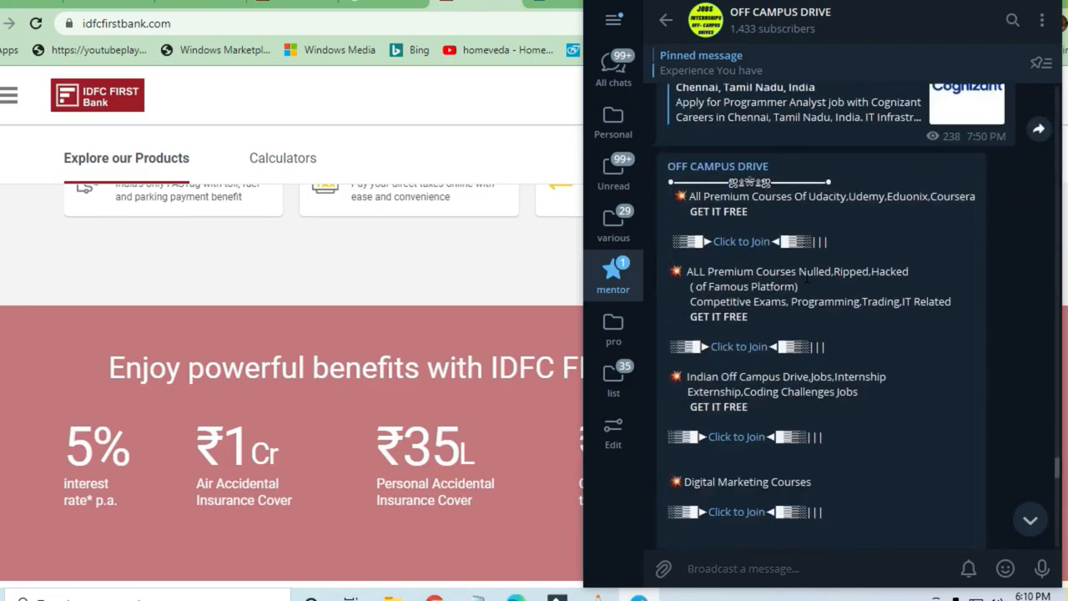
pyautogui.scroll(-3)
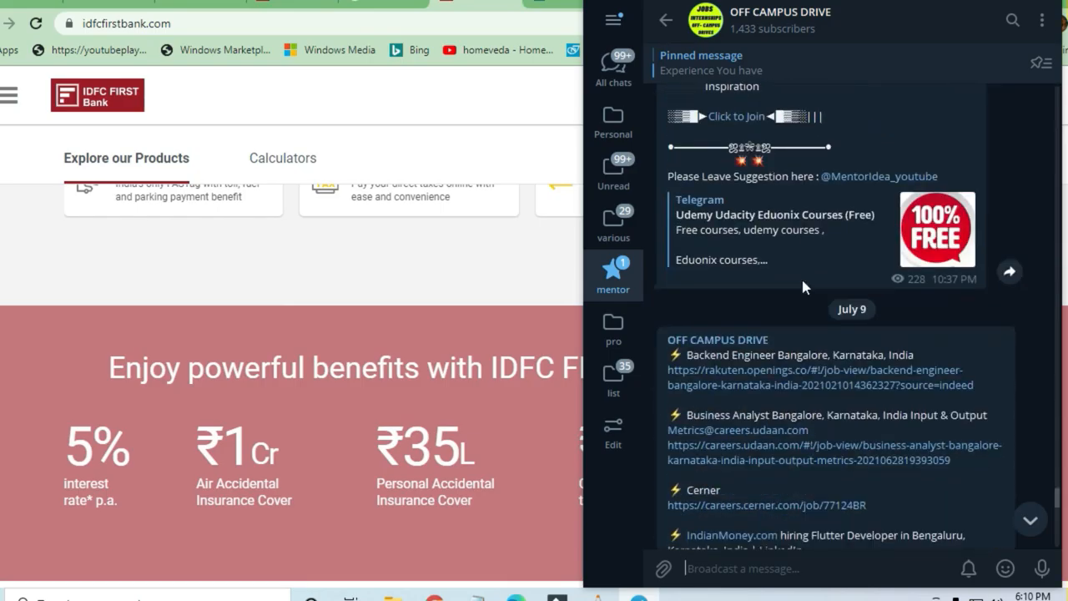
pyautogui.scroll(-3)
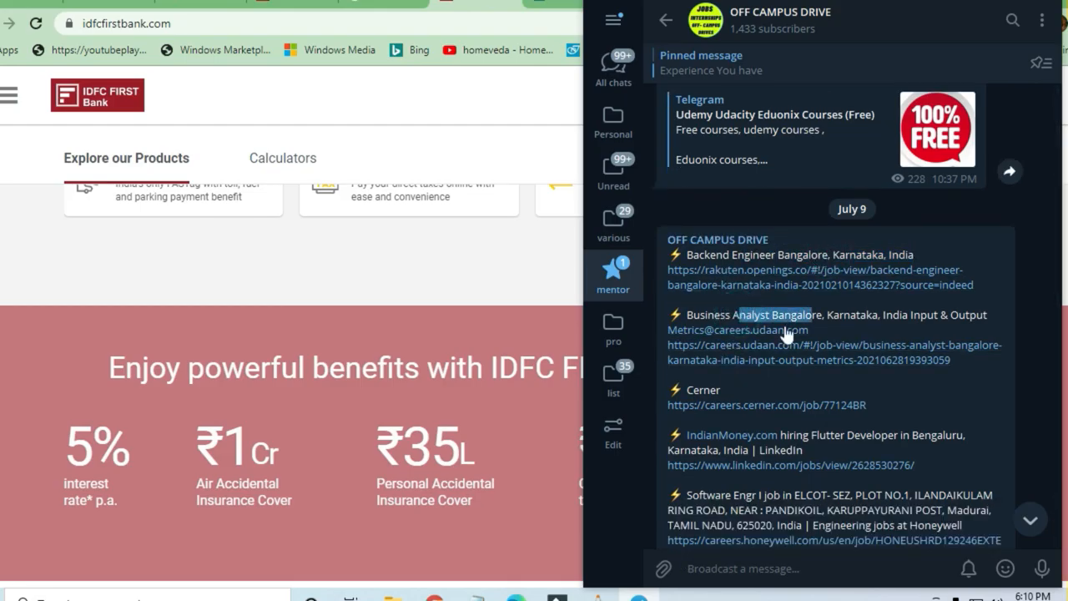
pyautogui.scroll(-3)
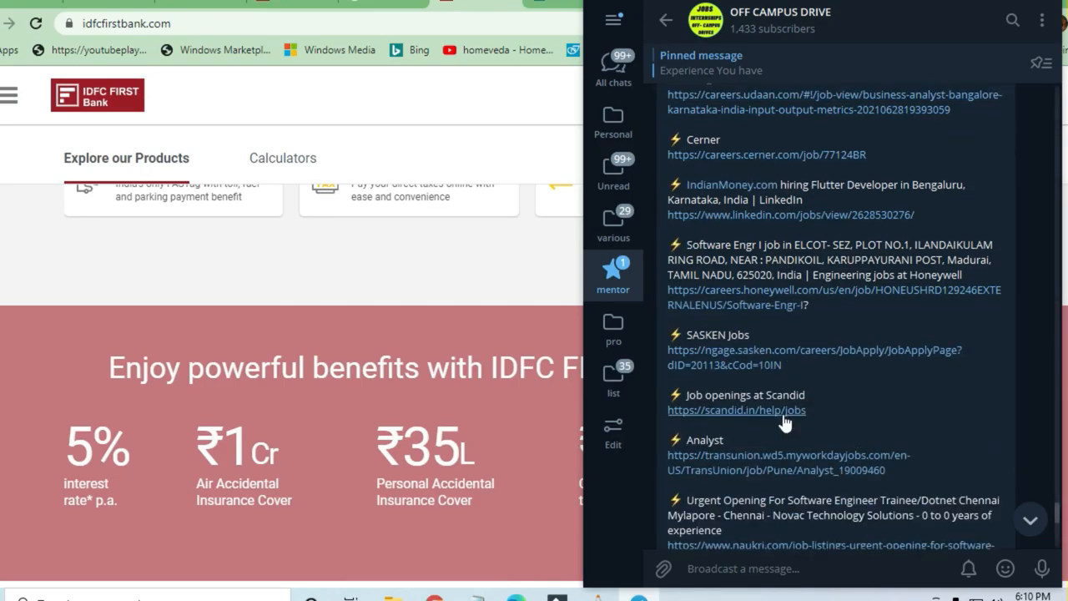
pyautogui.moveTo(276, 7)
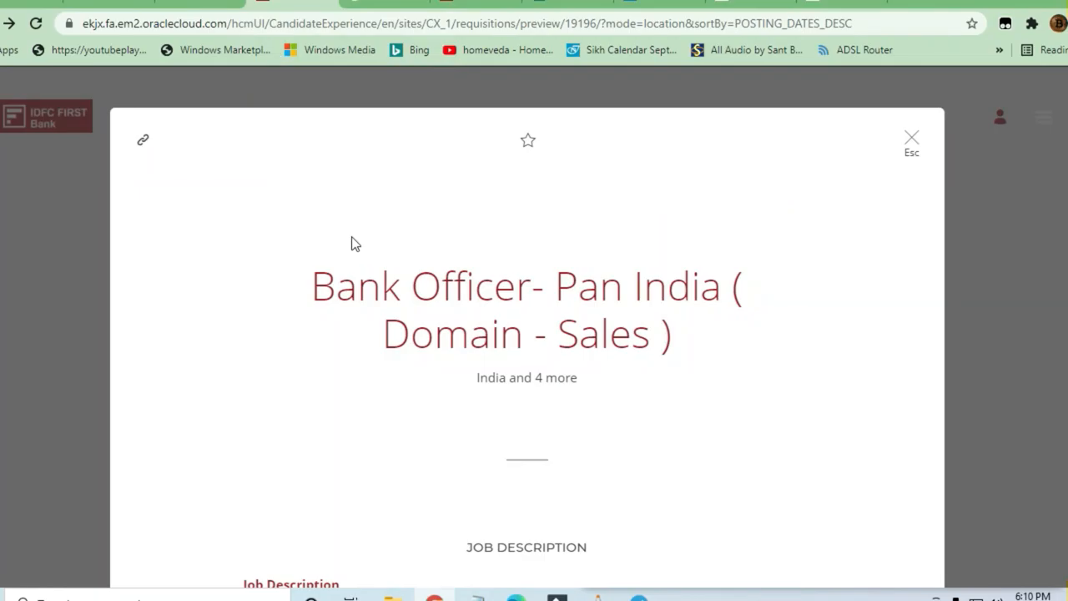
# Highlight the 'Bank Officer - Pan India' title and read down to Basic Information and Job Purpose.
pyautogui.scroll(-3)
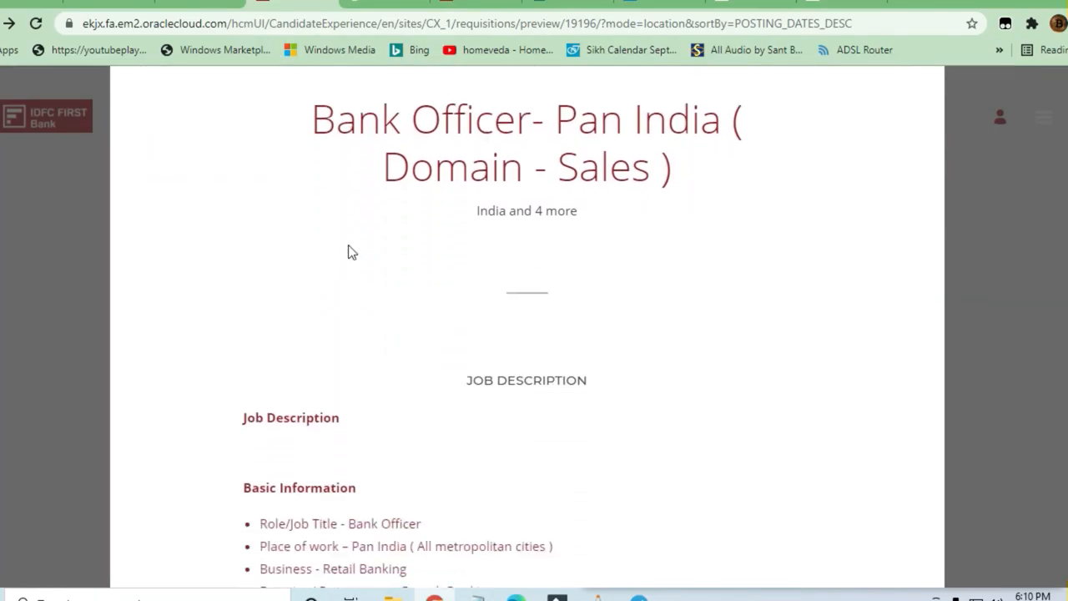
pyautogui.scroll(3)
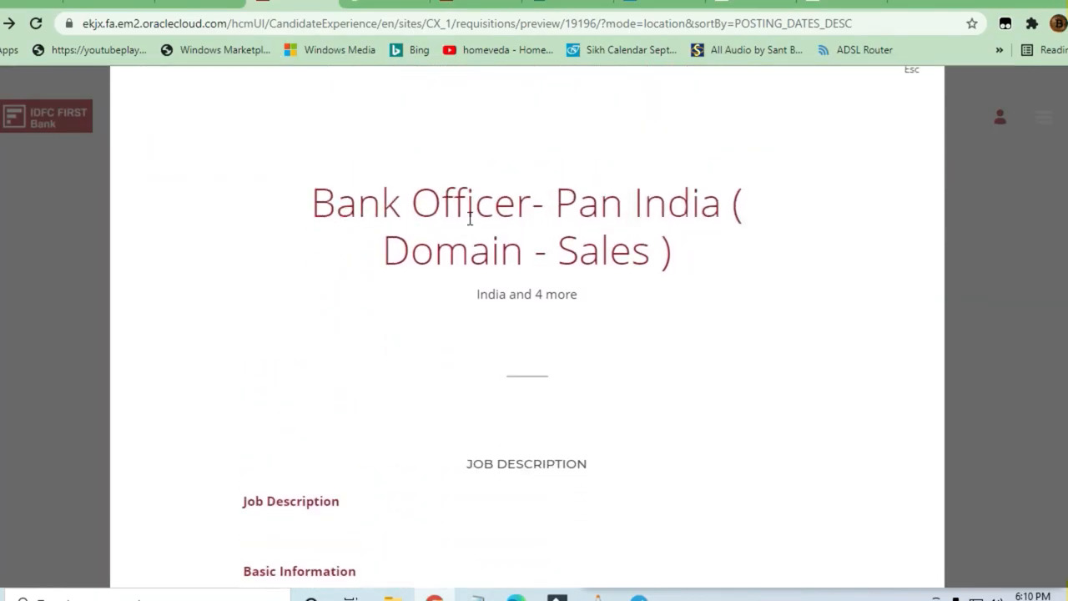
pyautogui.doubleClick(400, 202)
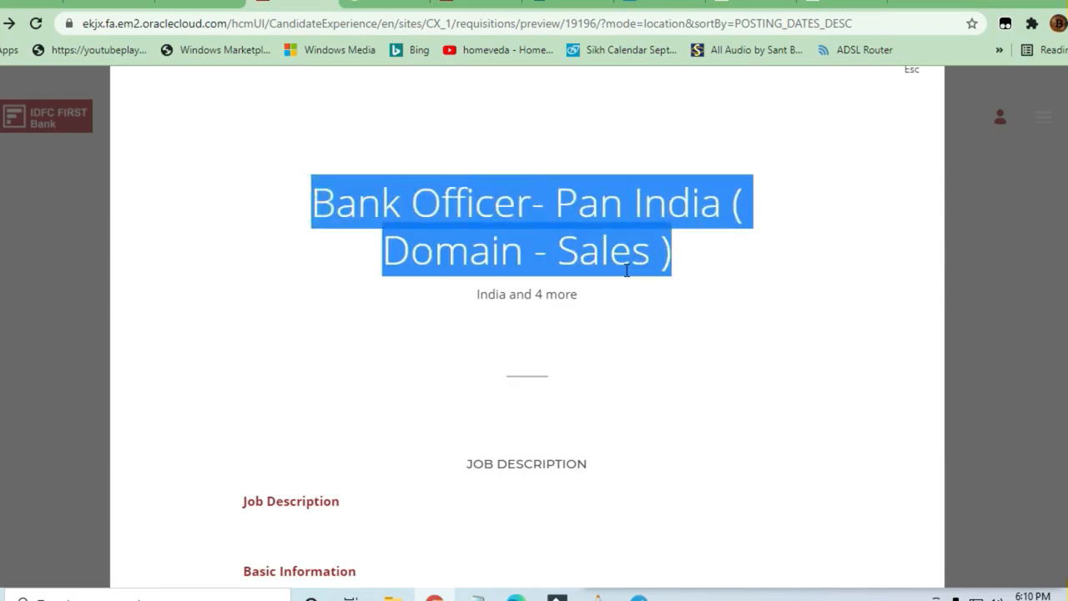
pyautogui.scroll(-3)
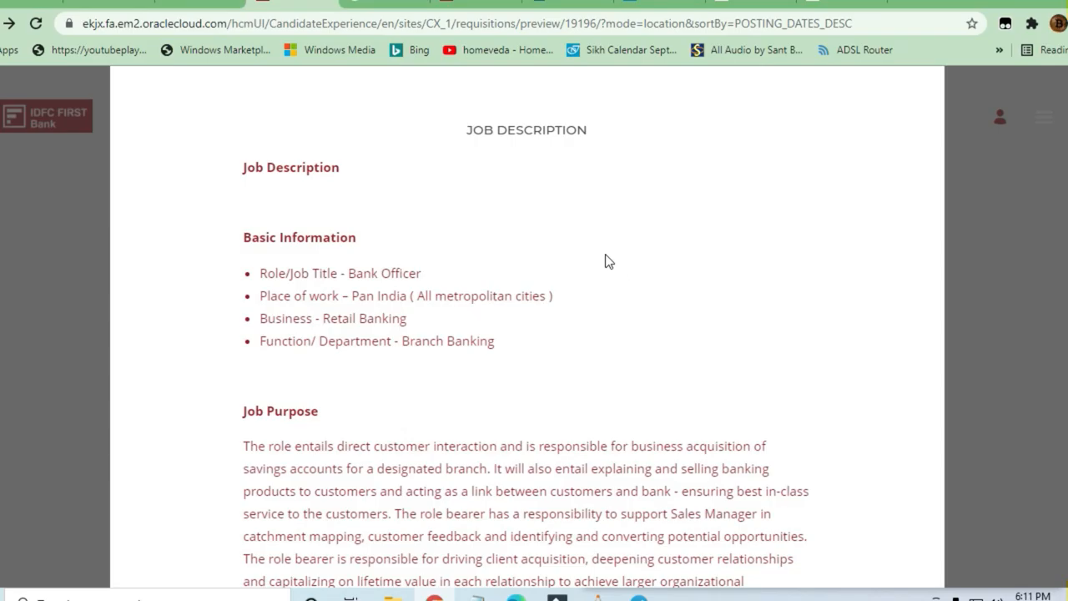
pyautogui.scroll(-3)
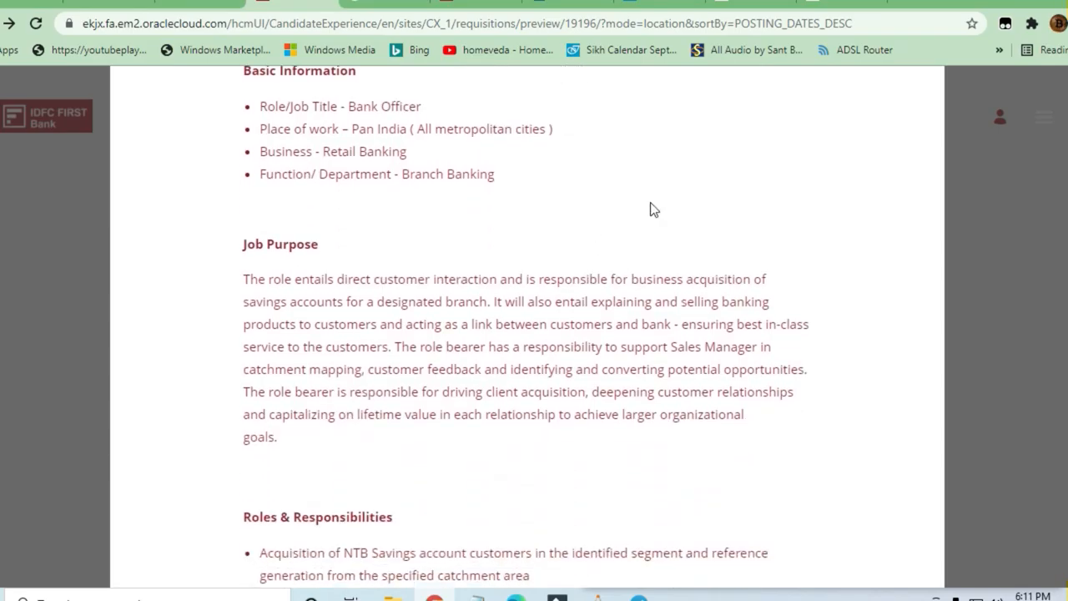
pyautogui.scroll(-3)
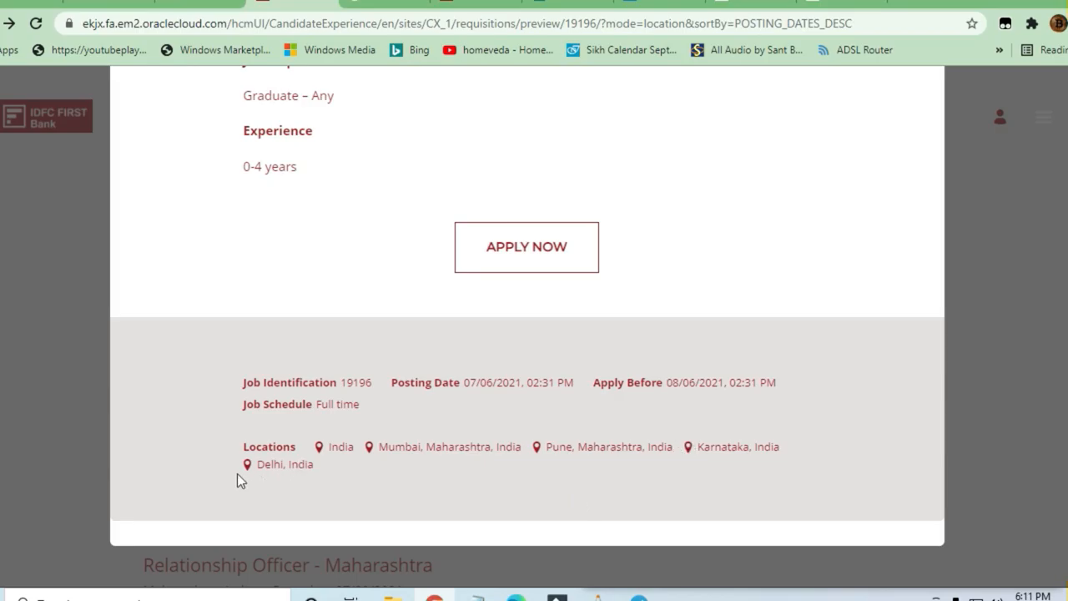
pyautogui.moveTo(570, 448)
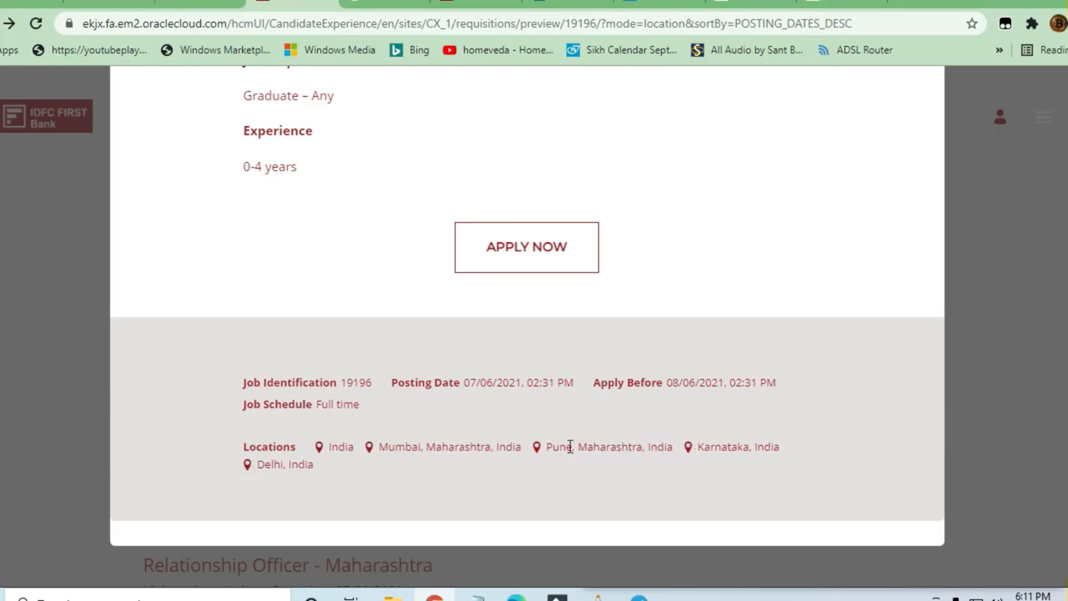
pyautogui.moveTo(360, 451)
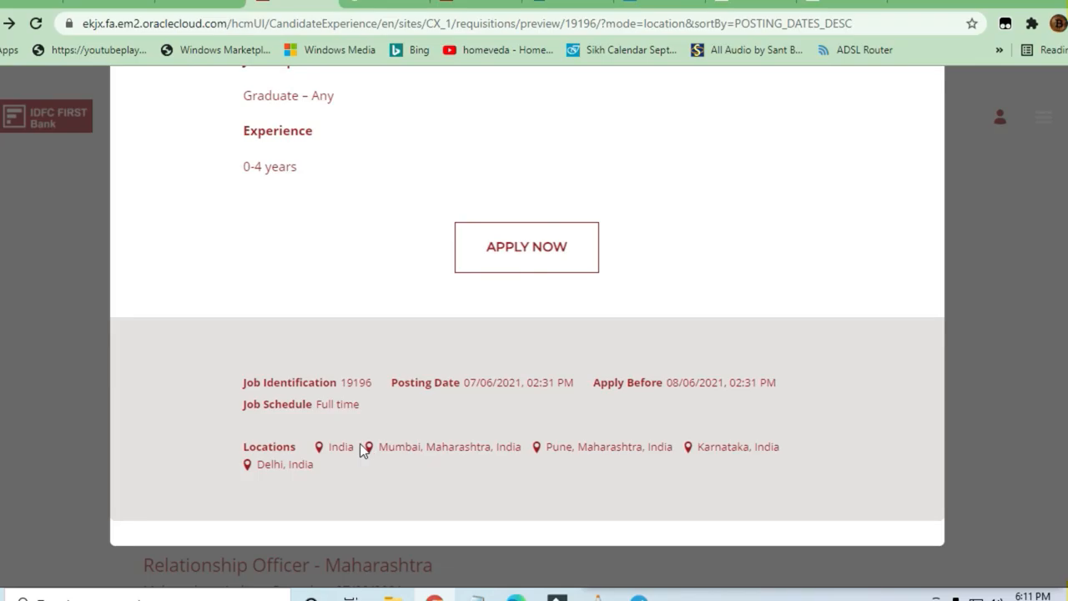
pyautogui.moveTo(681, 454)
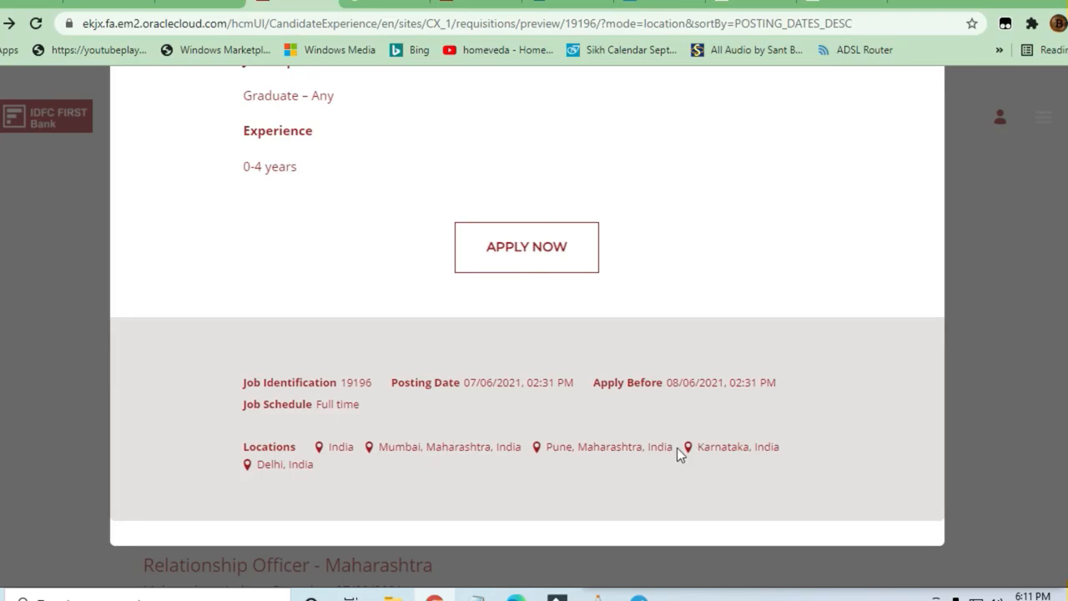
pyautogui.moveTo(721, 467)
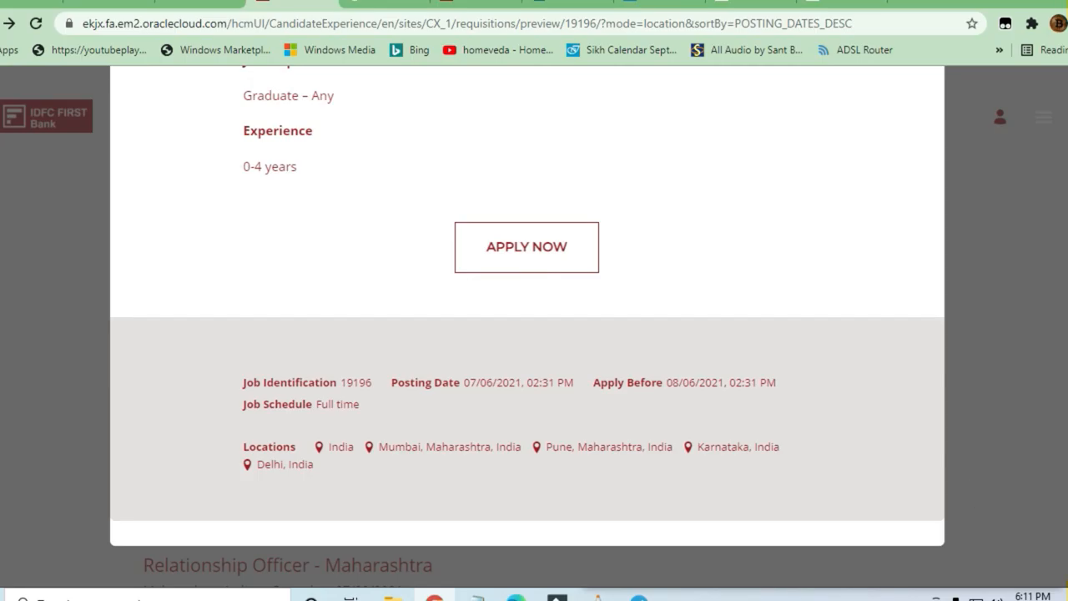
# Return from the Job Identification and Locations block up to the Job Description's Basic Information.
pyautogui.scroll(3)
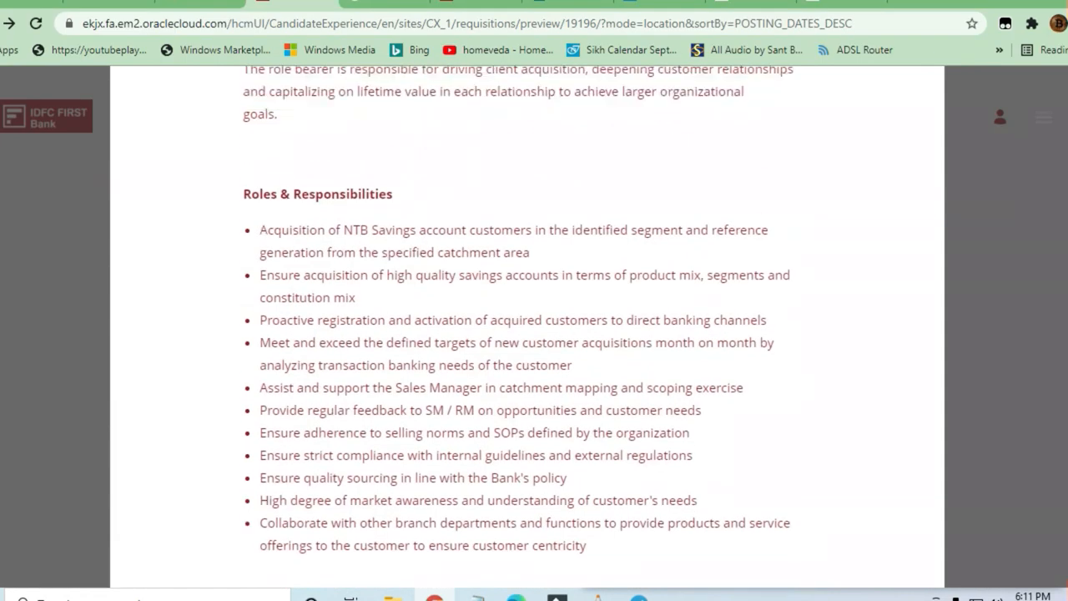
pyautogui.scroll(3)
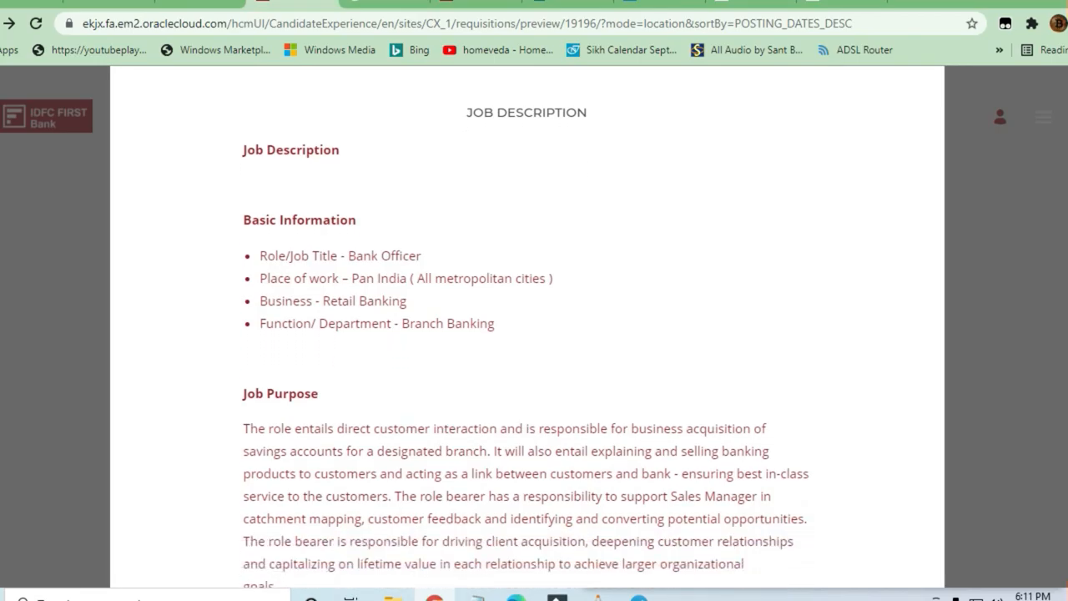
pyautogui.moveTo(651, 217)
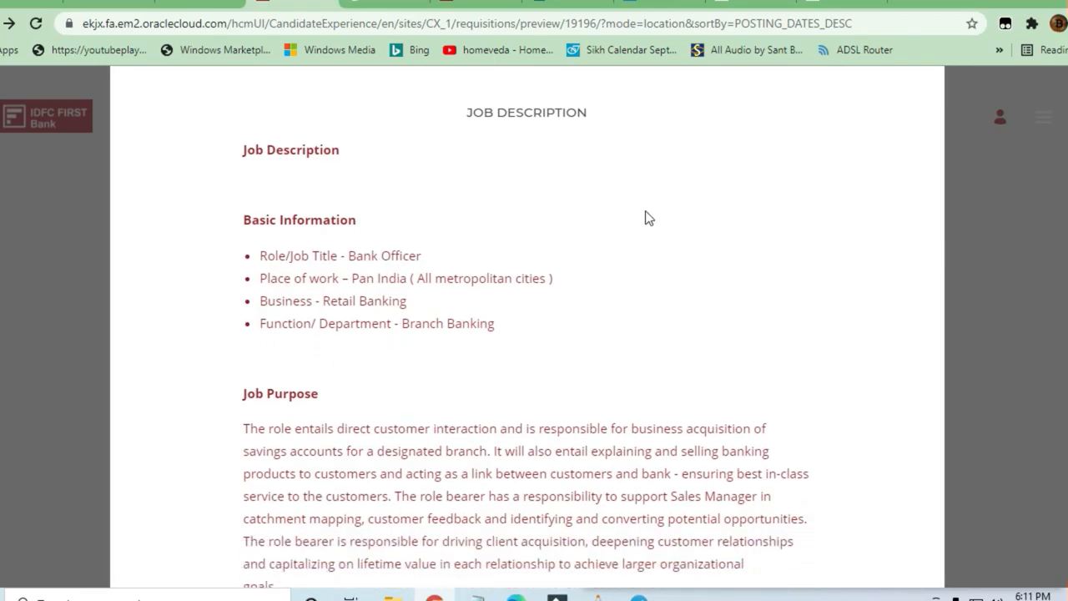
pyautogui.moveTo(387, 284)
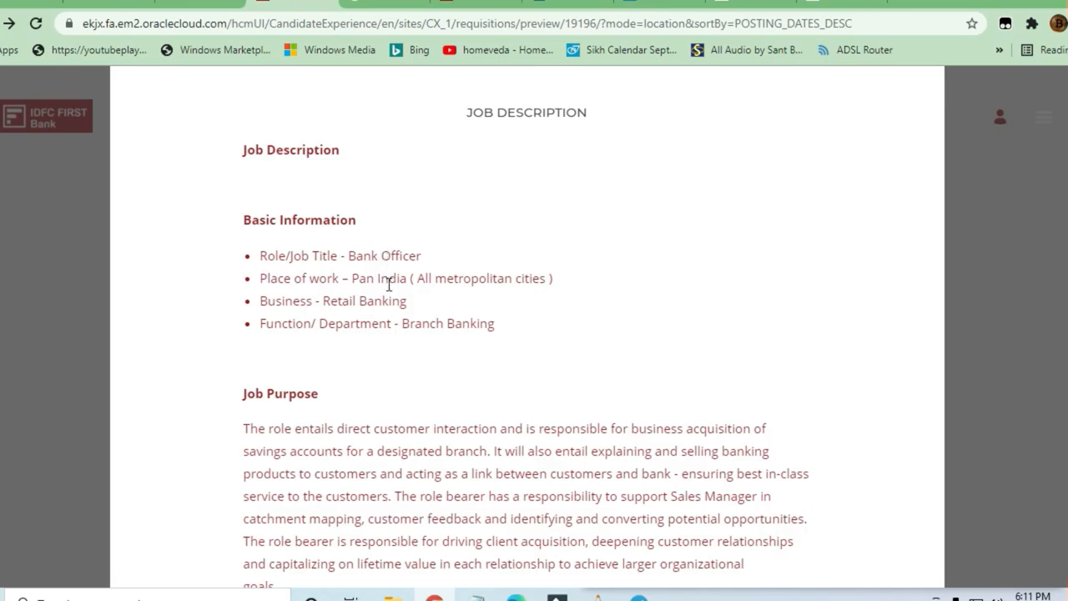
# Move to Roles & Responsibilities and highlight the phrase 'NTB Savings account'.
pyautogui.scroll(-3)
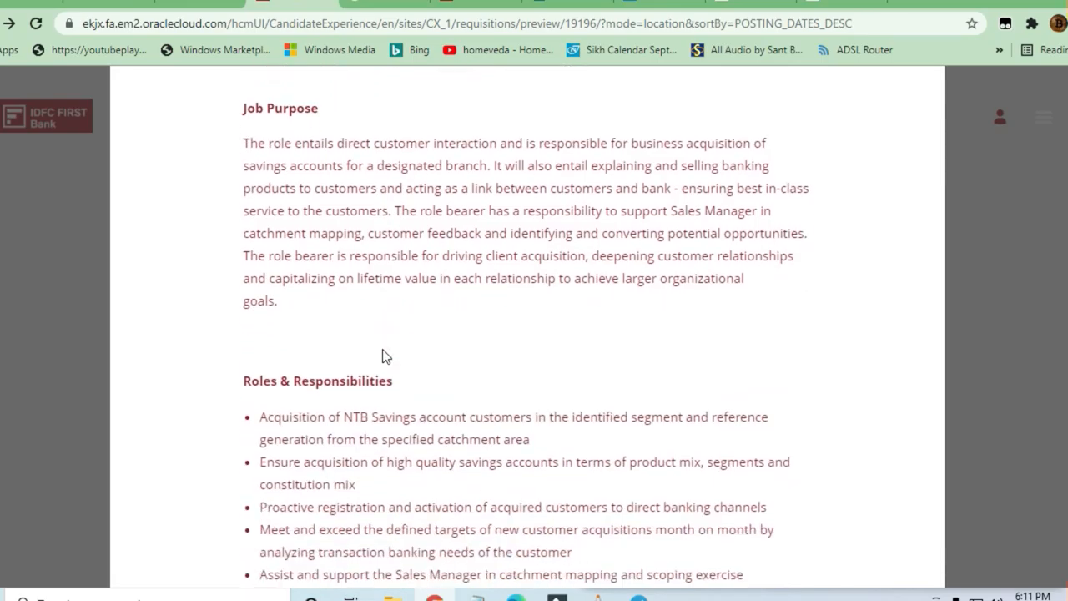
pyautogui.scroll(-3)
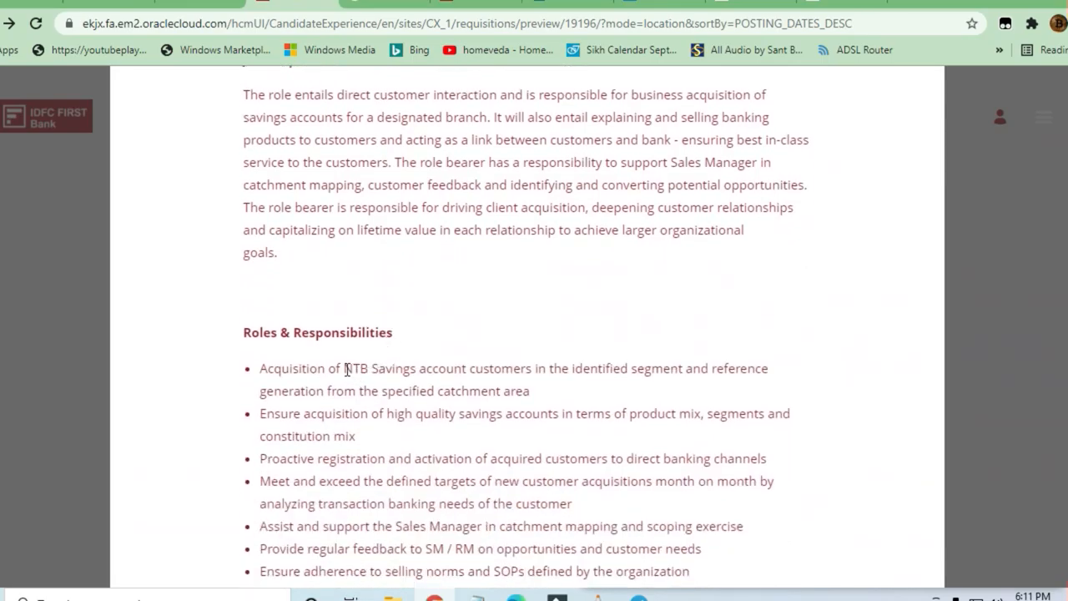
pyautogui.moveTo(344, 369); pyautogui.dragTo(467, 369)
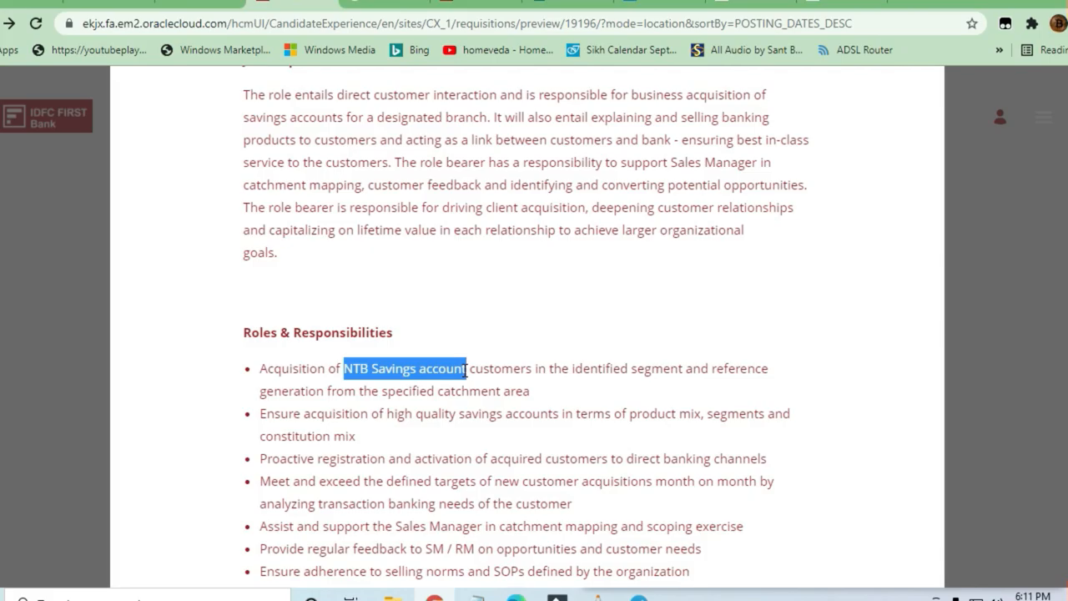
pyautogui.moveTo(430, 312)
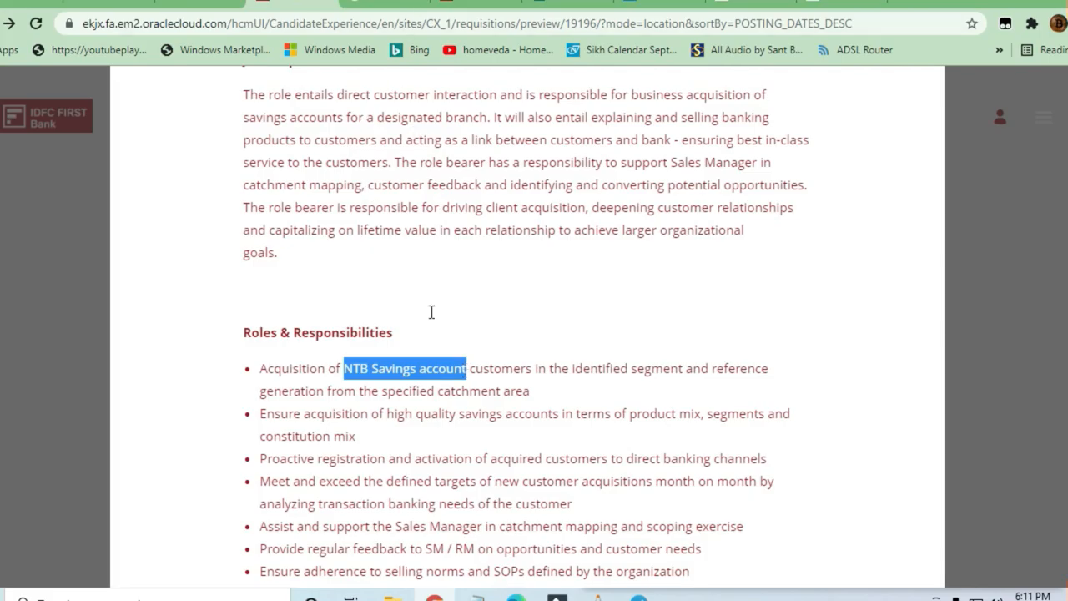
# Highlight the 'High degree of market awareness' responsibility further down the list.
pyautogui.scroll(-3)
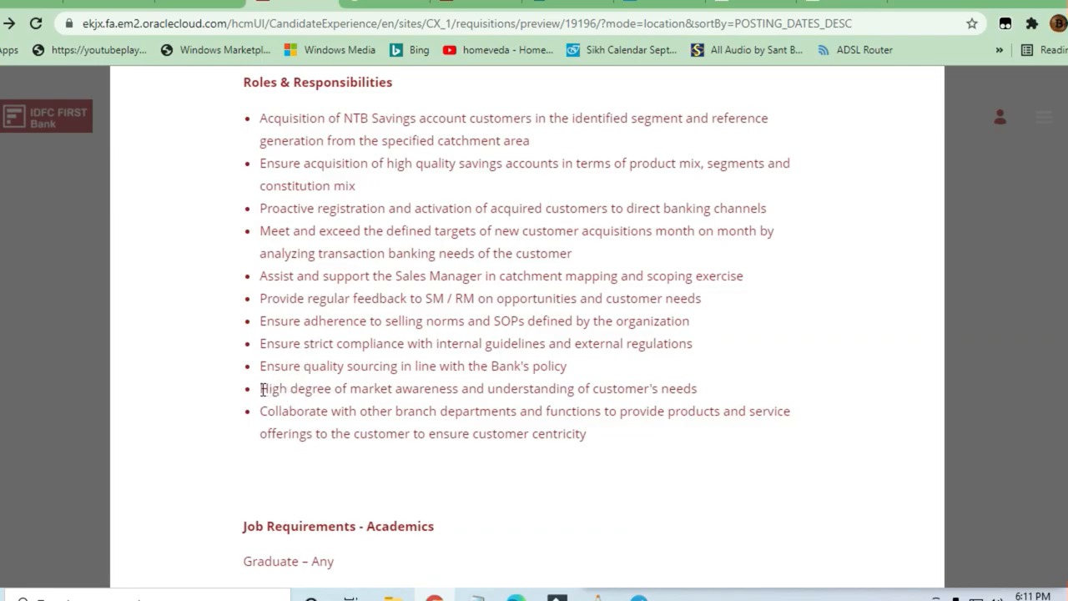
pyautogui.moveTo(261, 387); pyautogui.dragTo(360, 387)
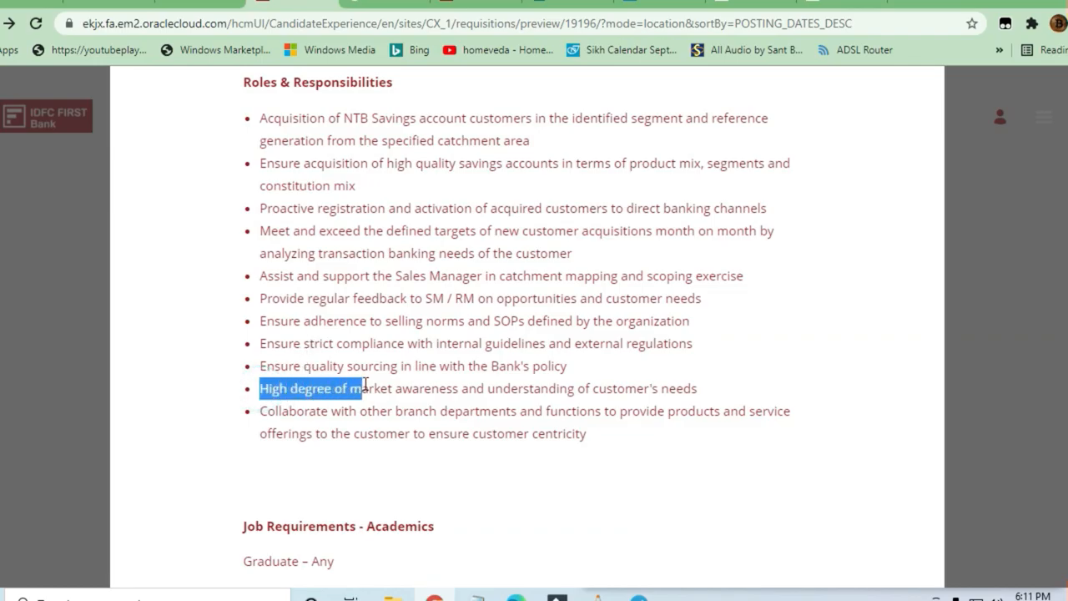
pyautogui.moveTo(354, 387); pyautogui.dragTo(451, 387)
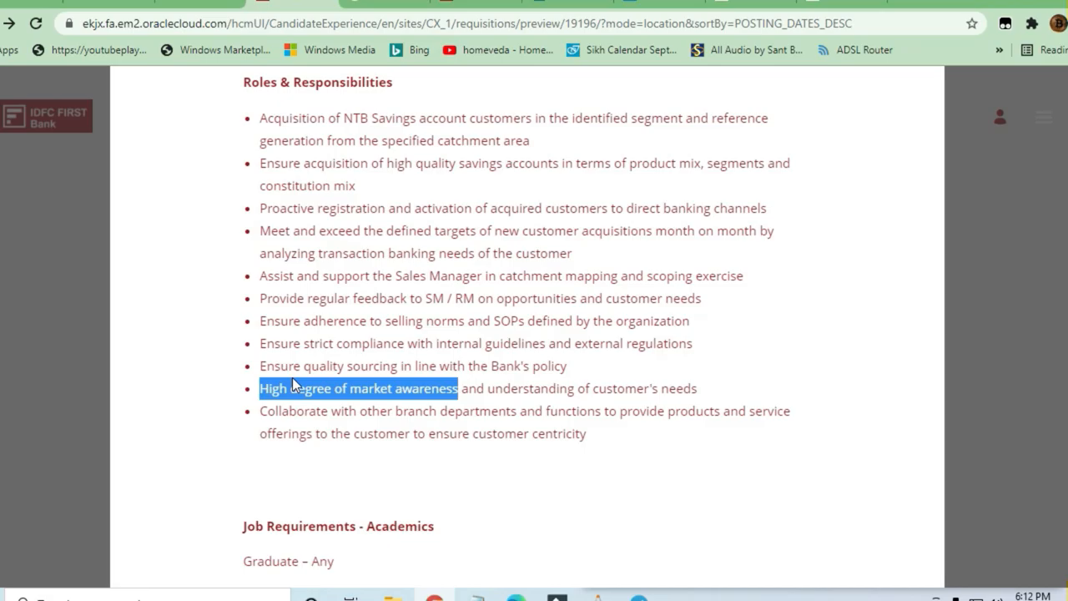
pyautogui.moveTo(331, 292)
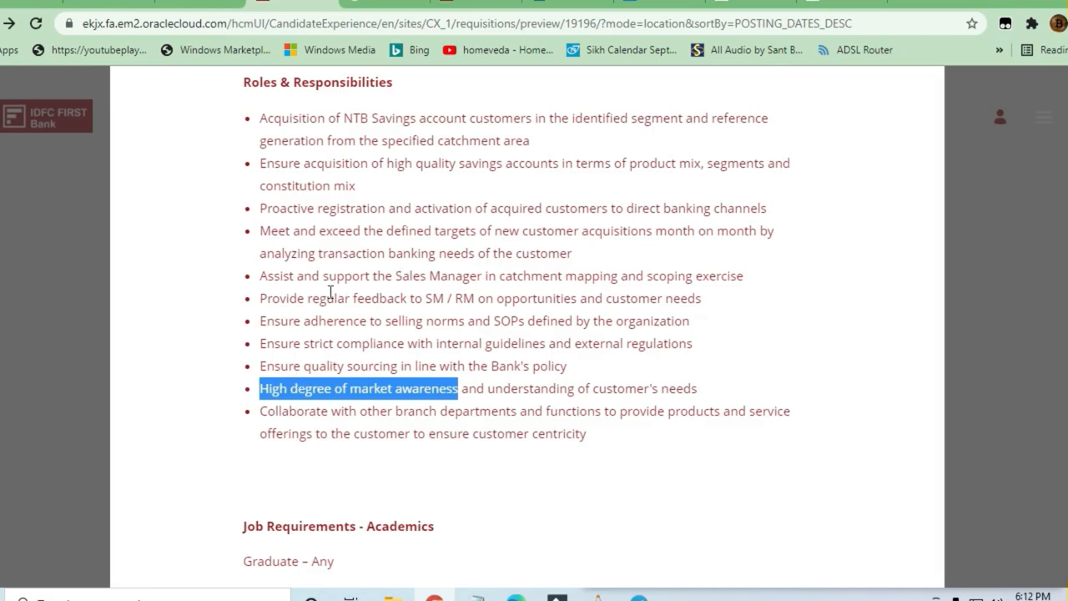
# Review Job Requirements (Graduate – Any, 0-4 years) down to Apply Now with job ID and locations.
pyautogui.scroll(-3)
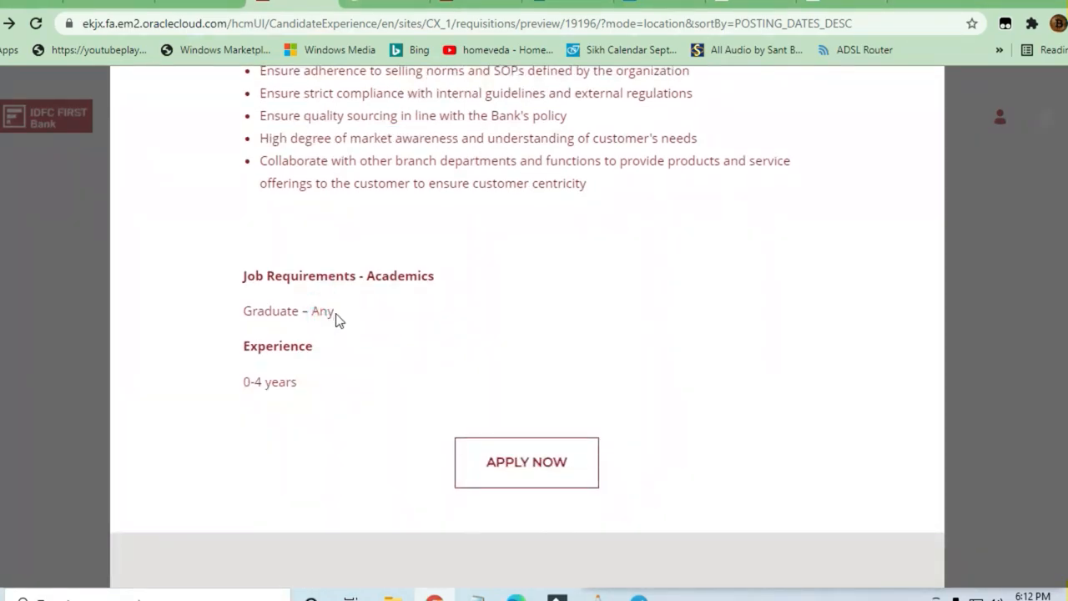
pyautogui.doubleClick(287, 311)
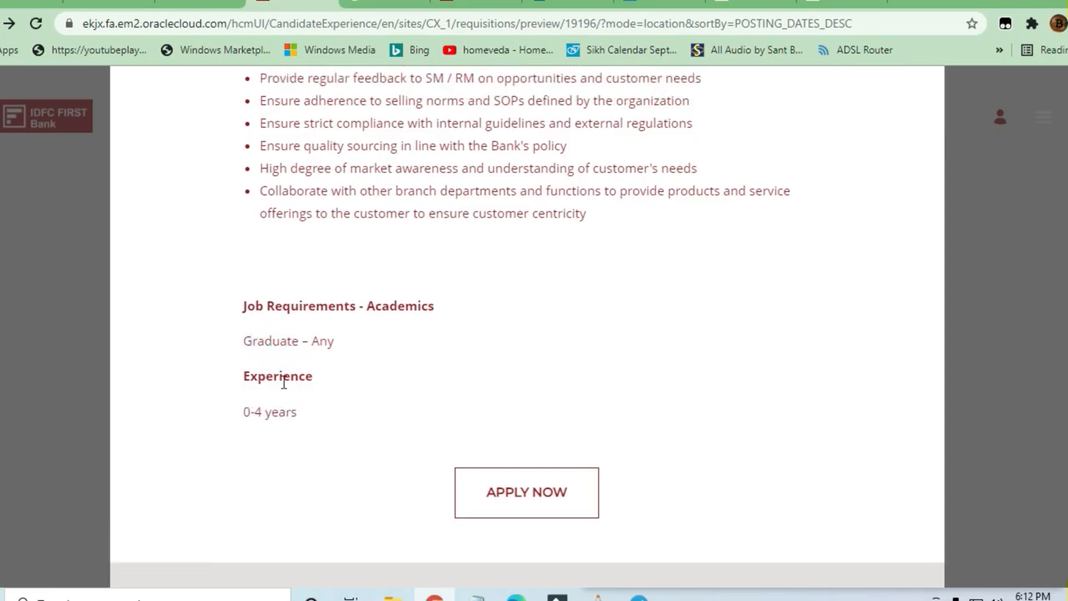
pyautogui.scroll(-3)
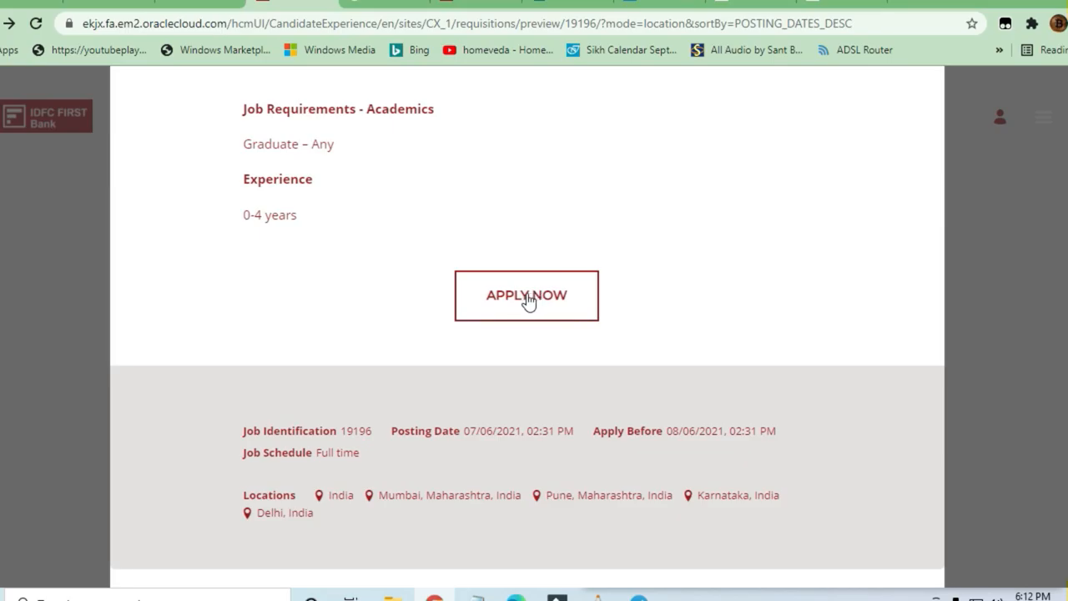
pyautogui.moveTo(564, 300)
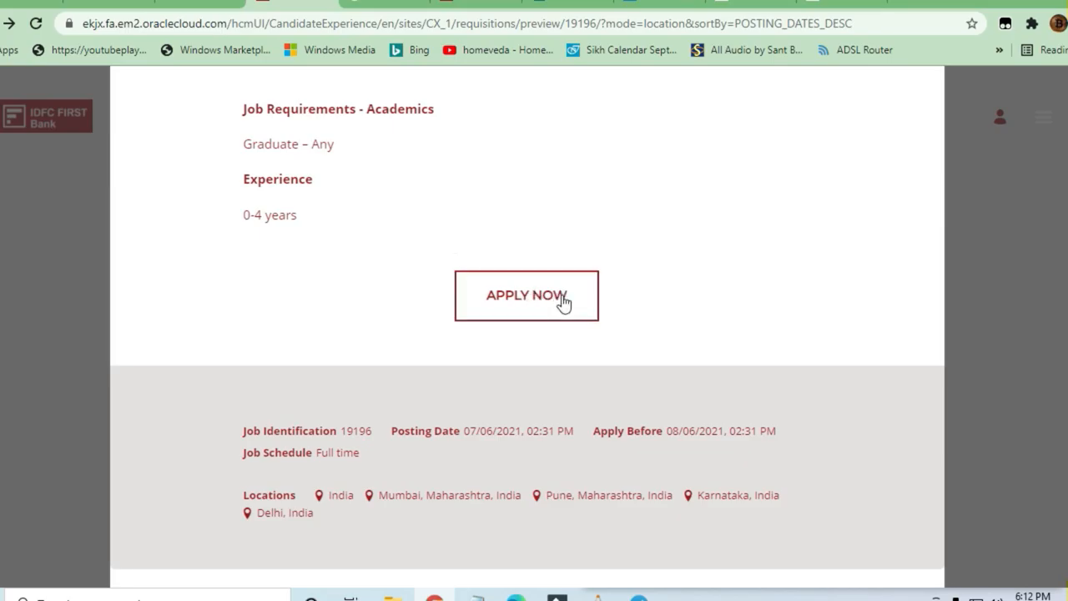
# Scroll back up to the Roles & Responsibilities list.
pyautogui.scroll(3)
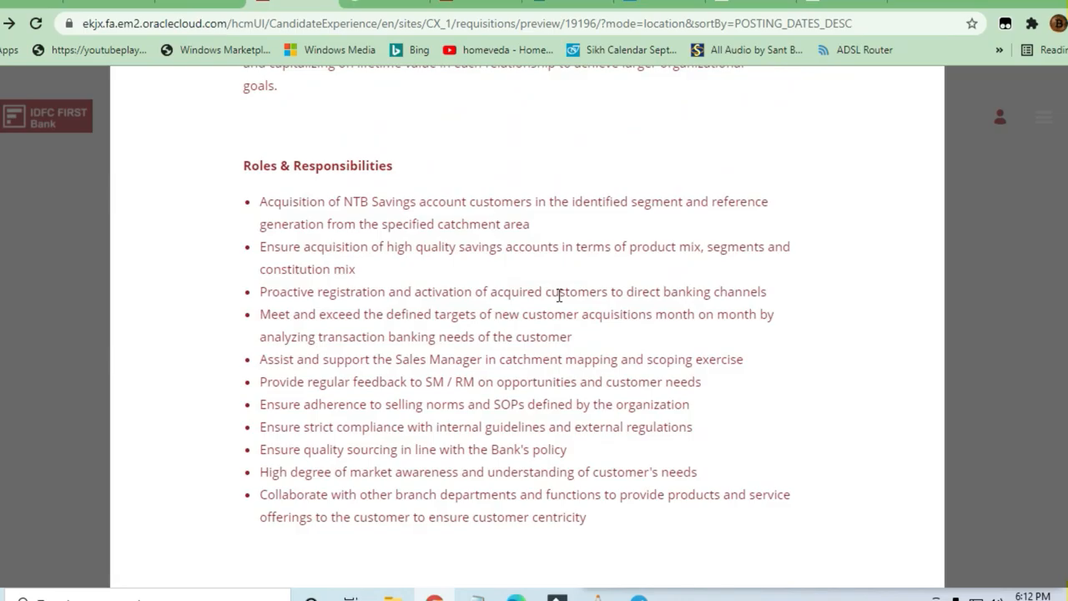
pyautogui.scroll(3)
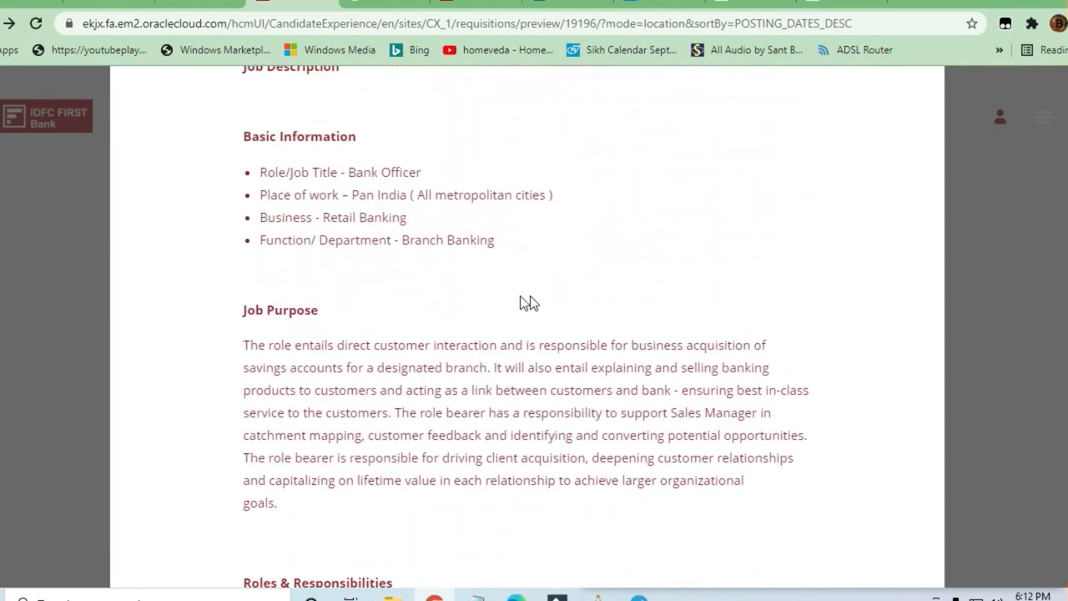
pyautogui.scroll(-3)
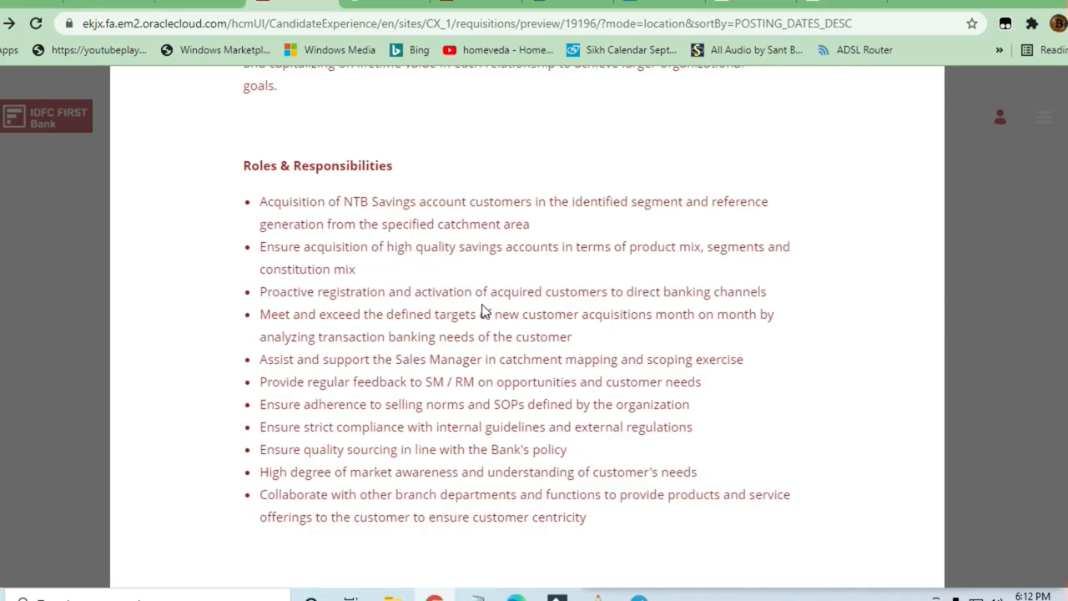
pyautogui.moveTo(554, 357)
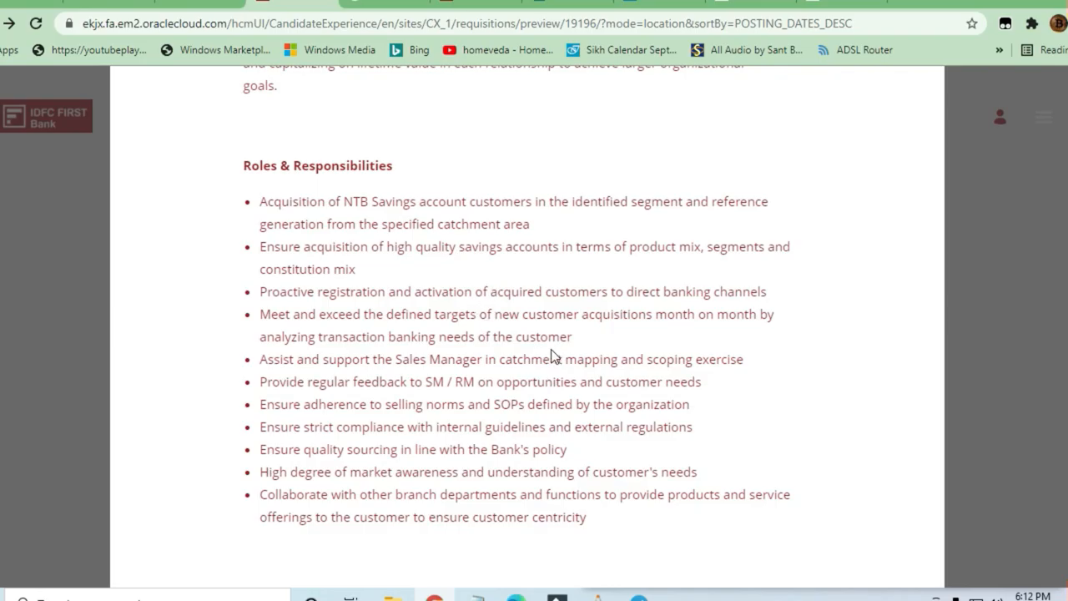
pyautogui.scroll(3)
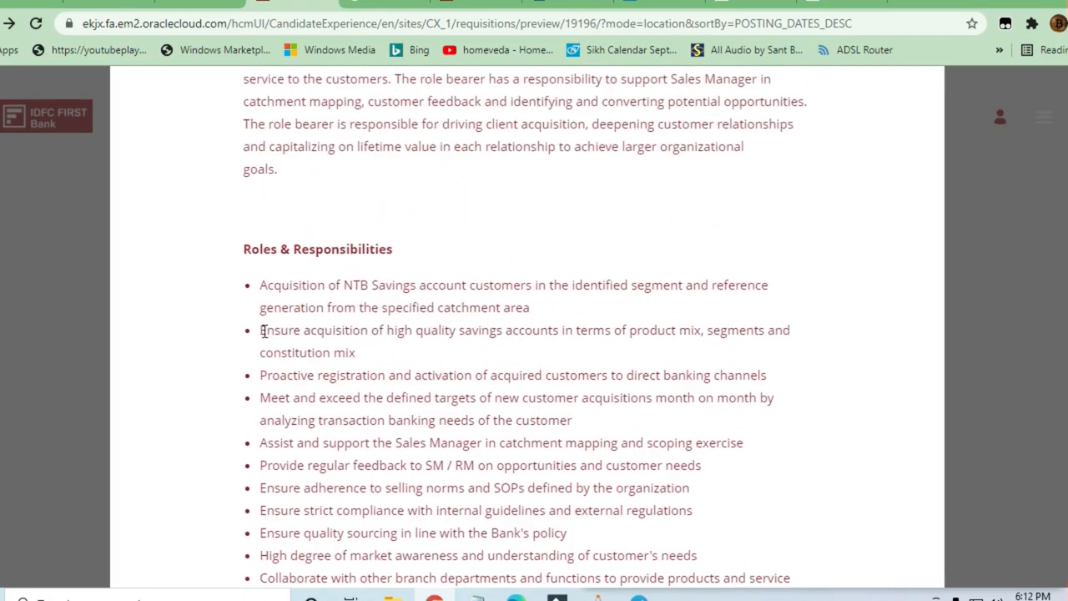
# Highlight duties from meeting targets to quality savings-account sourcing, then clear the marking.
pyautogui.moveTo(261, 331); pyautogui.dragTo(541, 331)
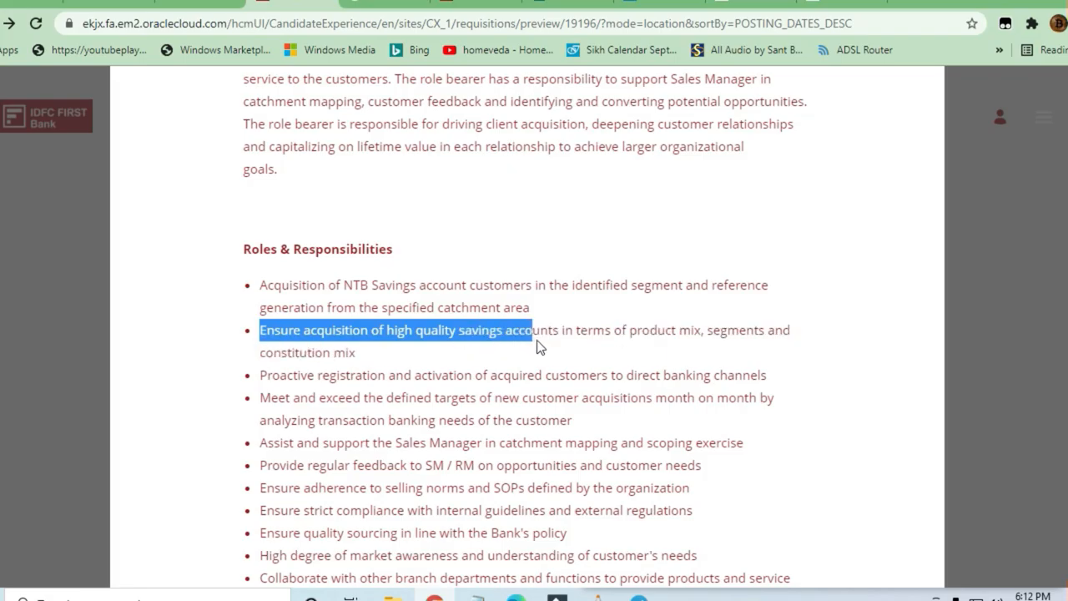
pyautogui.moveTo(540, 330); pyautogui.dragTo(703, 330)
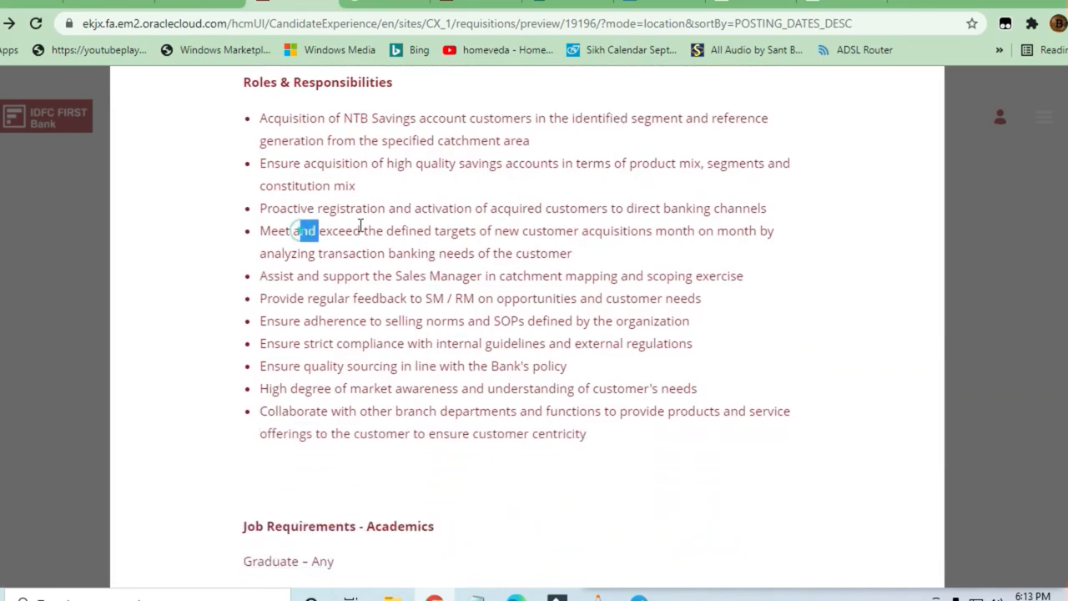
pyautogui.moveTo(306, 230); pyautogui.dragTo(554, 365)
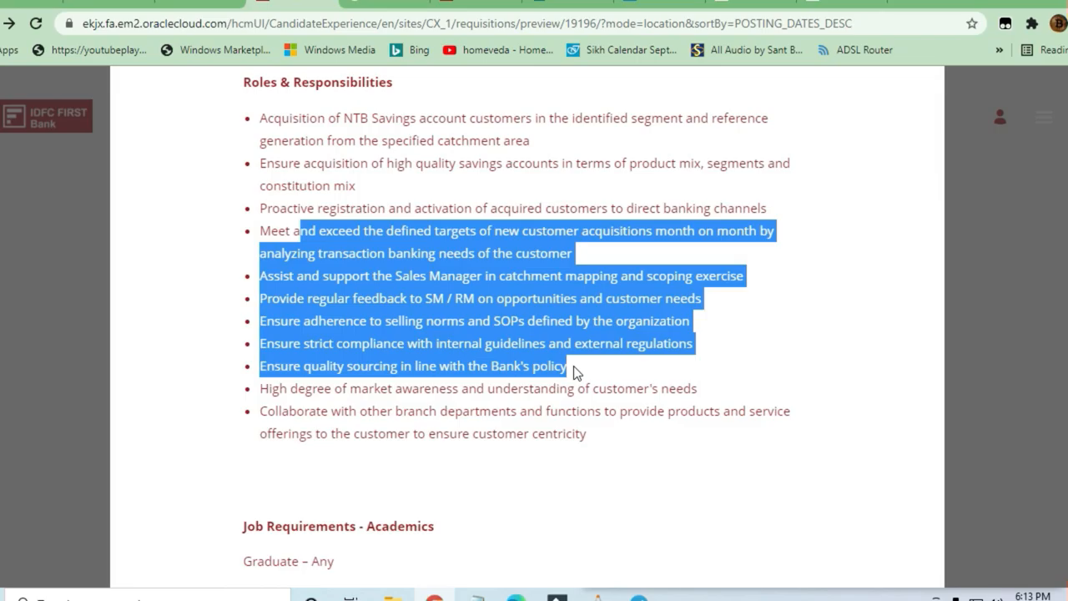
pyautogui.click(568, 387)
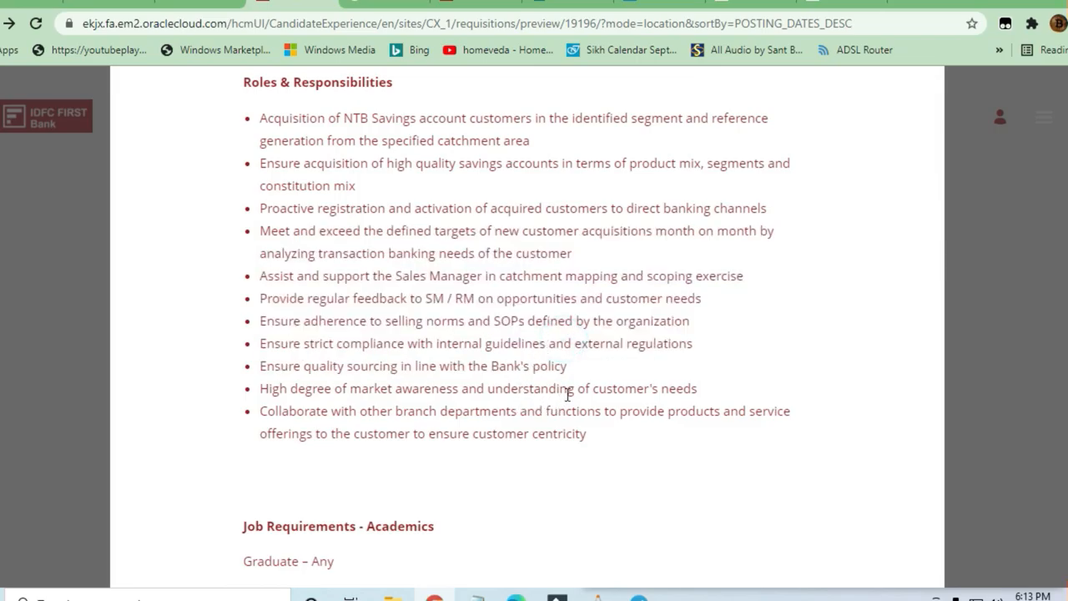
pyautogui.moveTo(260, 387); pyautogui.dragTo(374, 387)
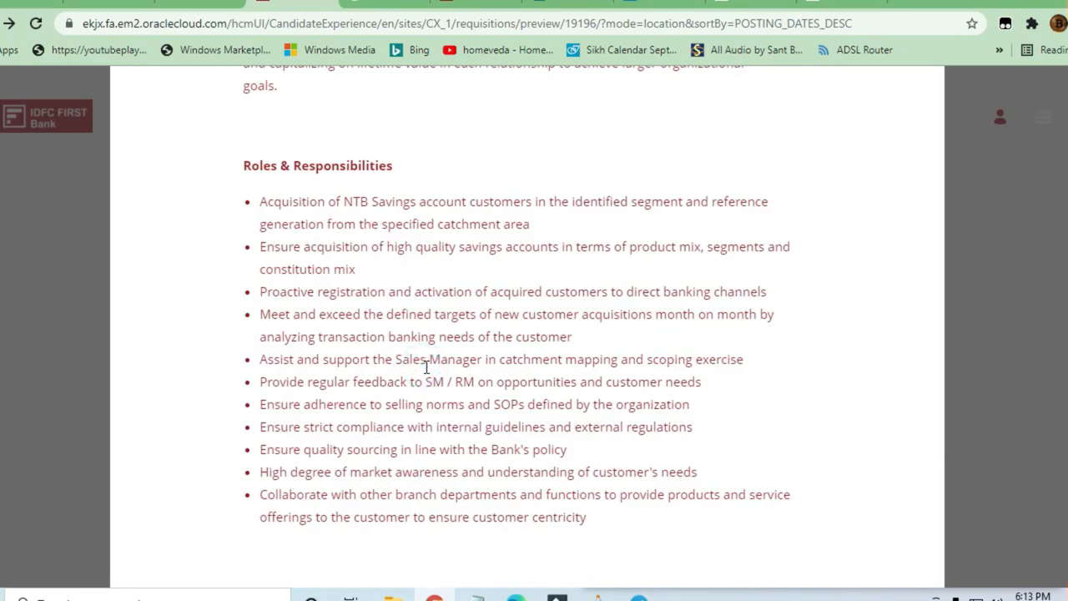
pyautogui.moveTo(421, 361)
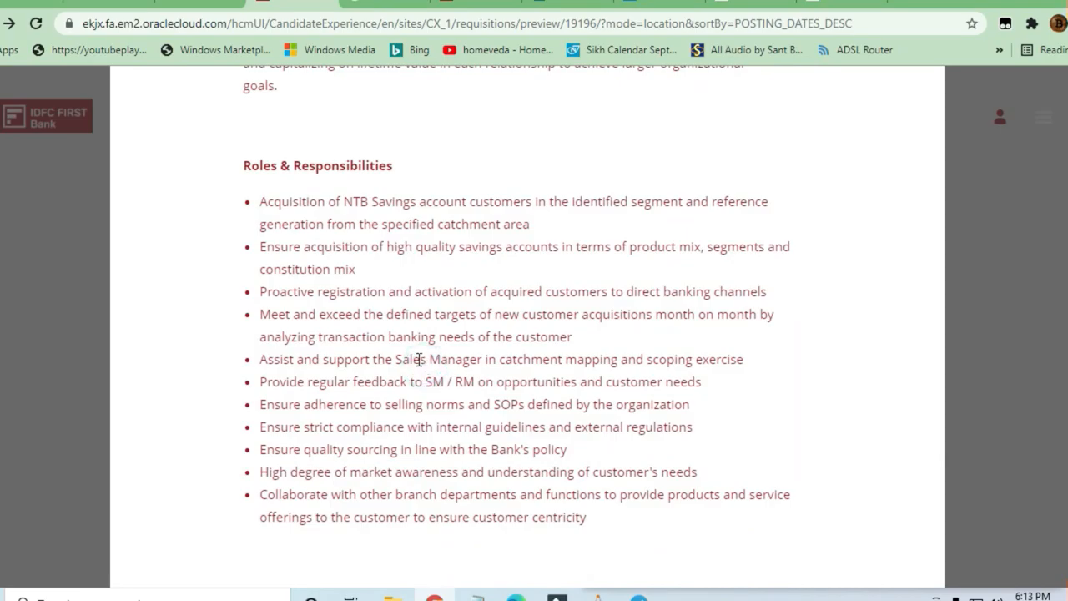
# Return to the job description's Basic Information and highlight the SASKEN Jobs post in Telegram.
pyautogui.scroll(-3)
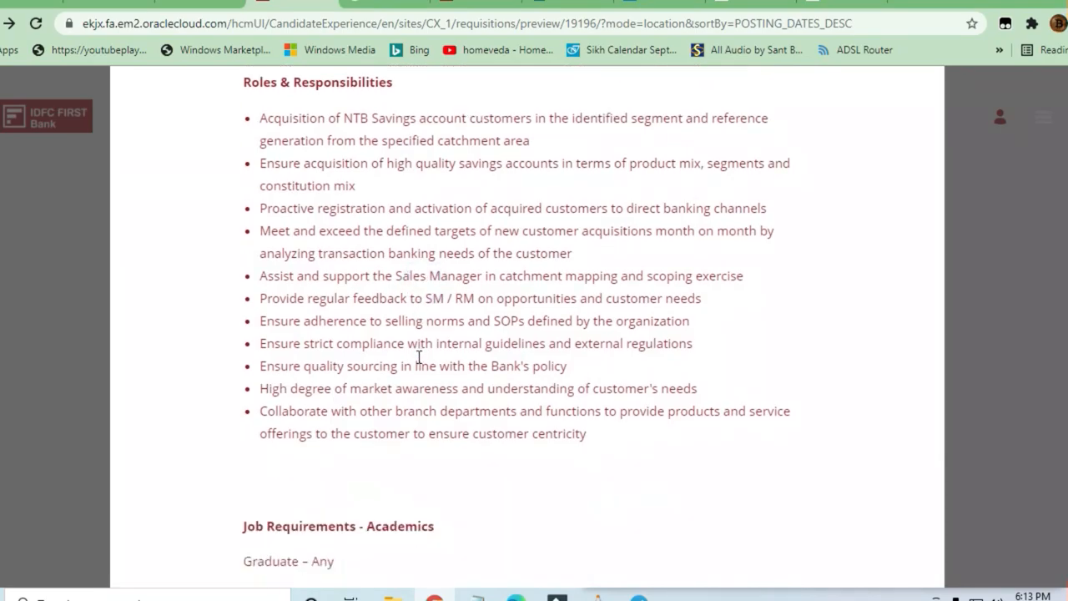
pyautogui.scroll(3)
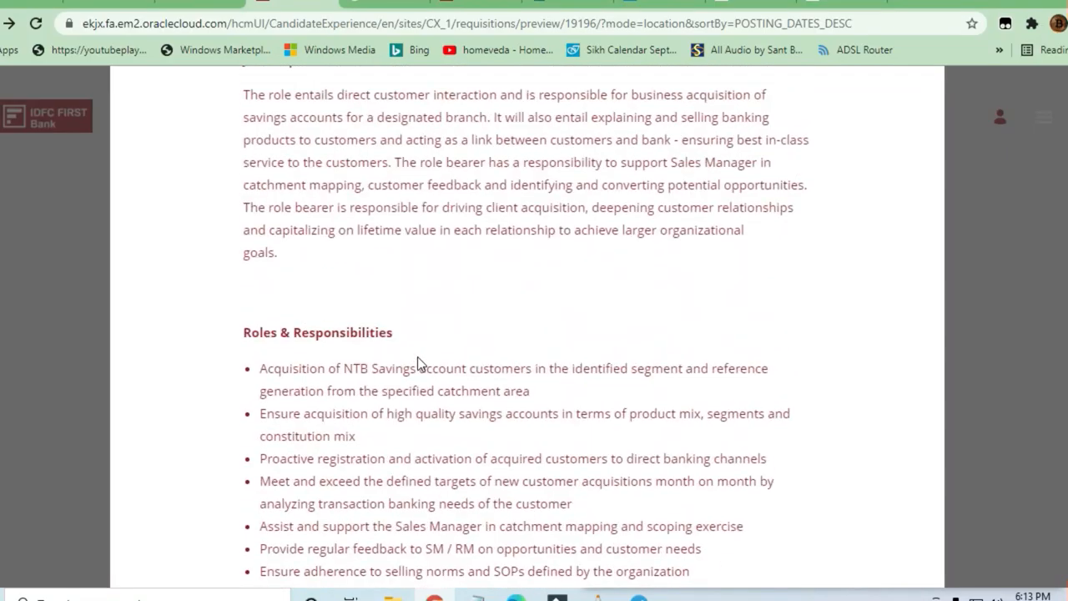
pyautogui.scroll(3)
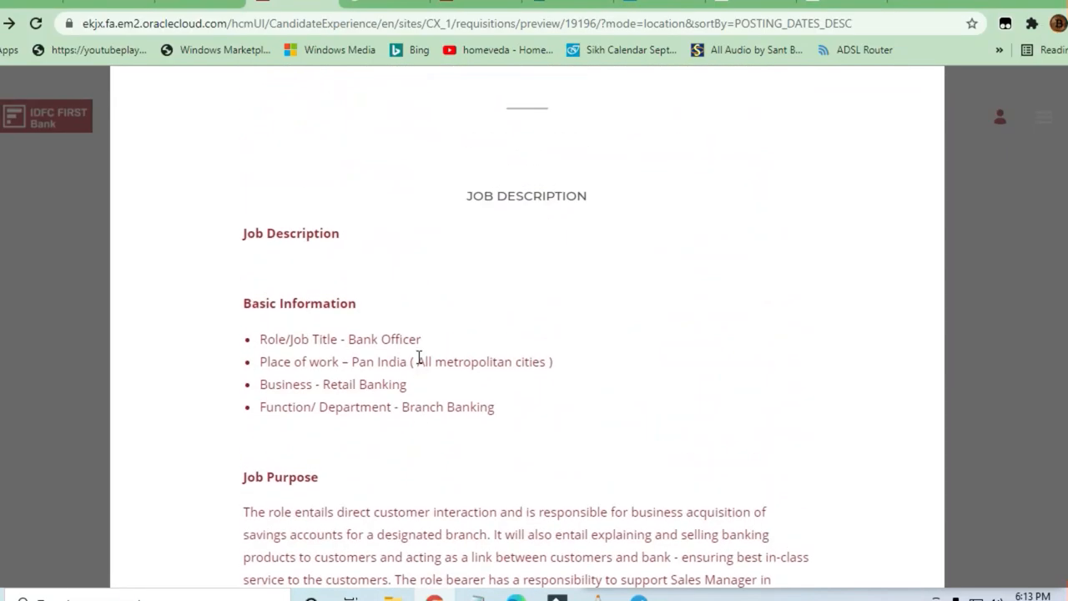
pyautogui.moveTo(633, 592)
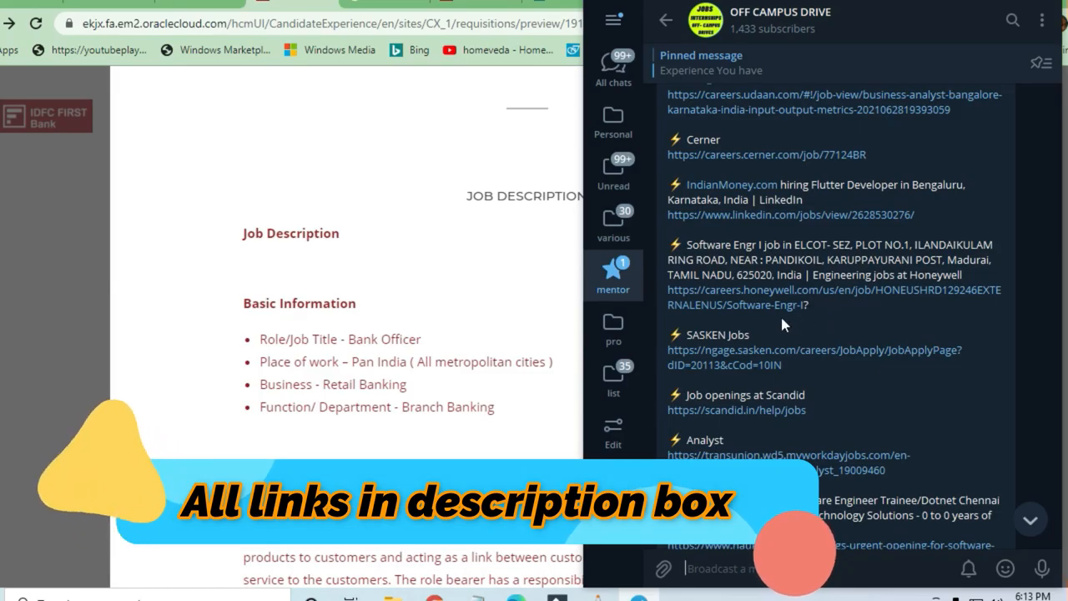
pyautogui.doubleClick(708, 334)
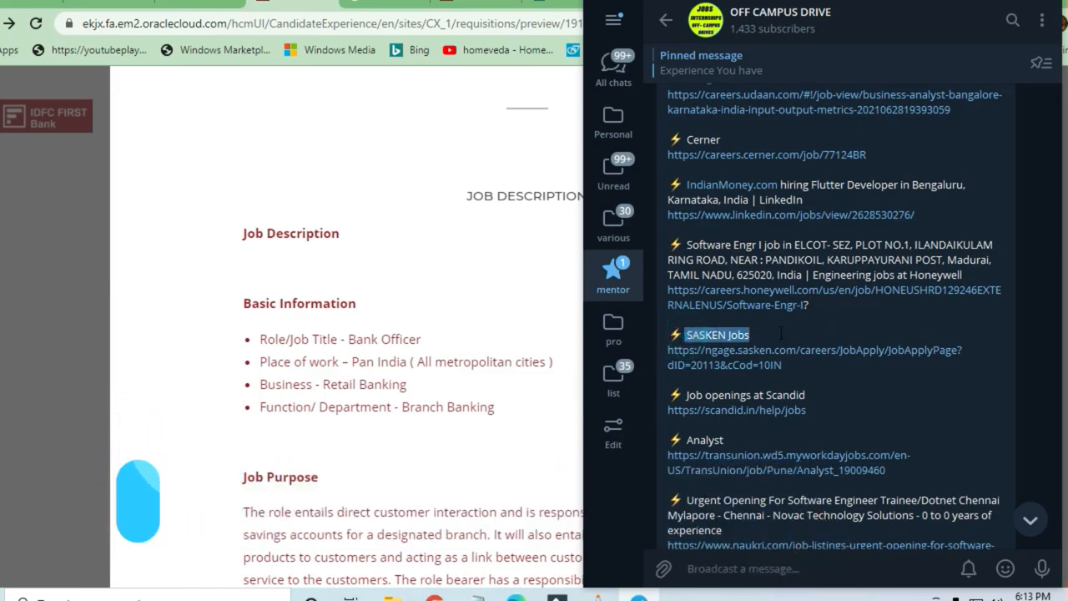